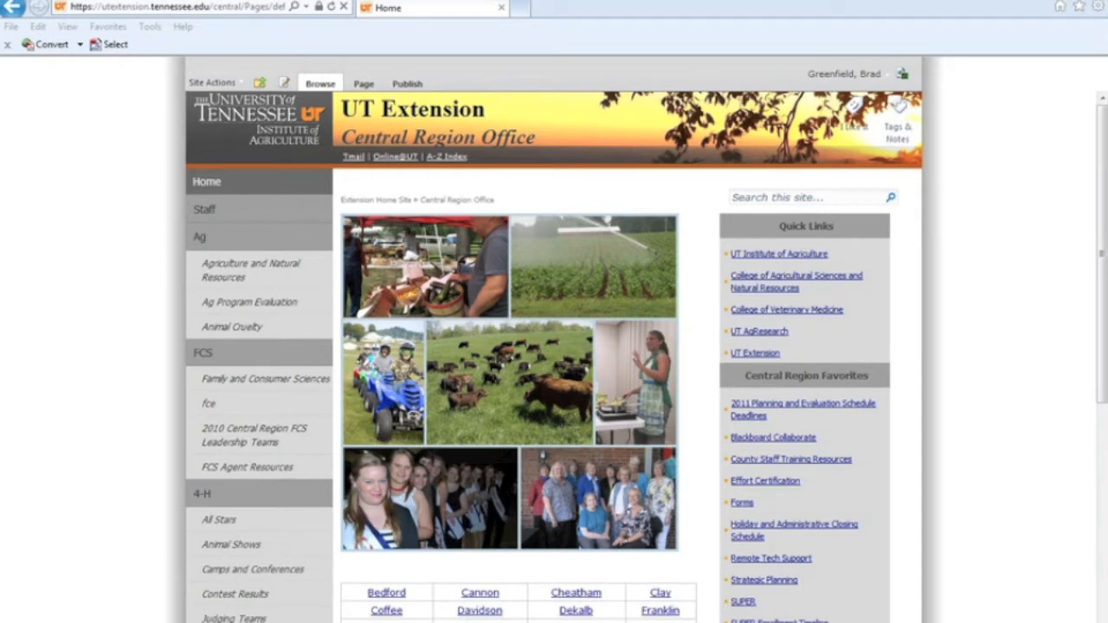
pyautogui.moveTo(634, 210)
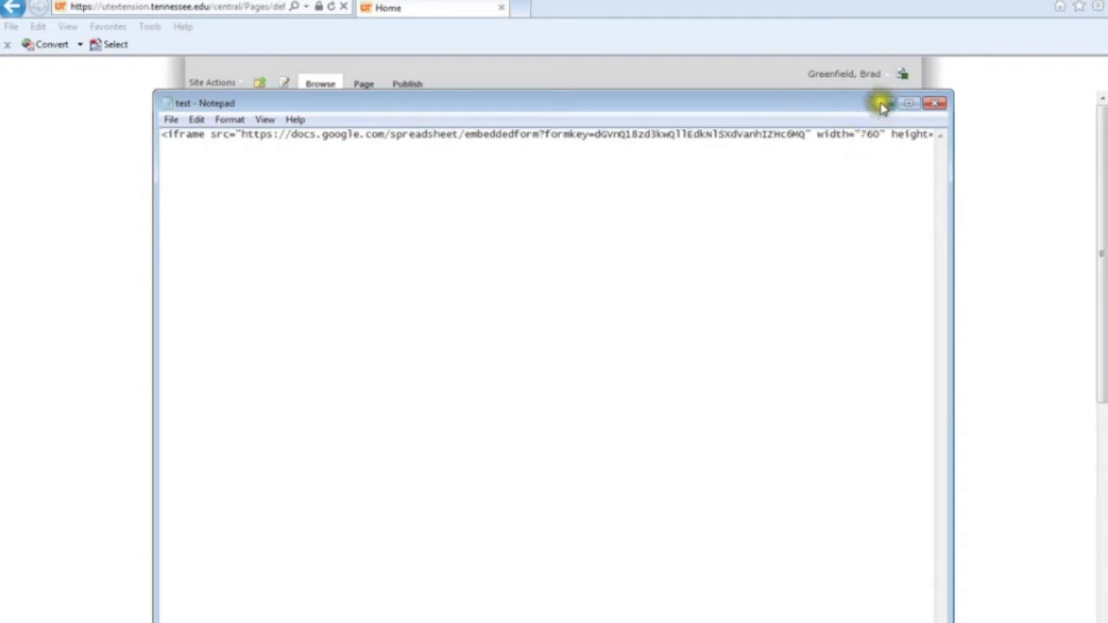
# From Site Actions, create a new page named 'Test Survey'.
pyautogui.click(934, 103)
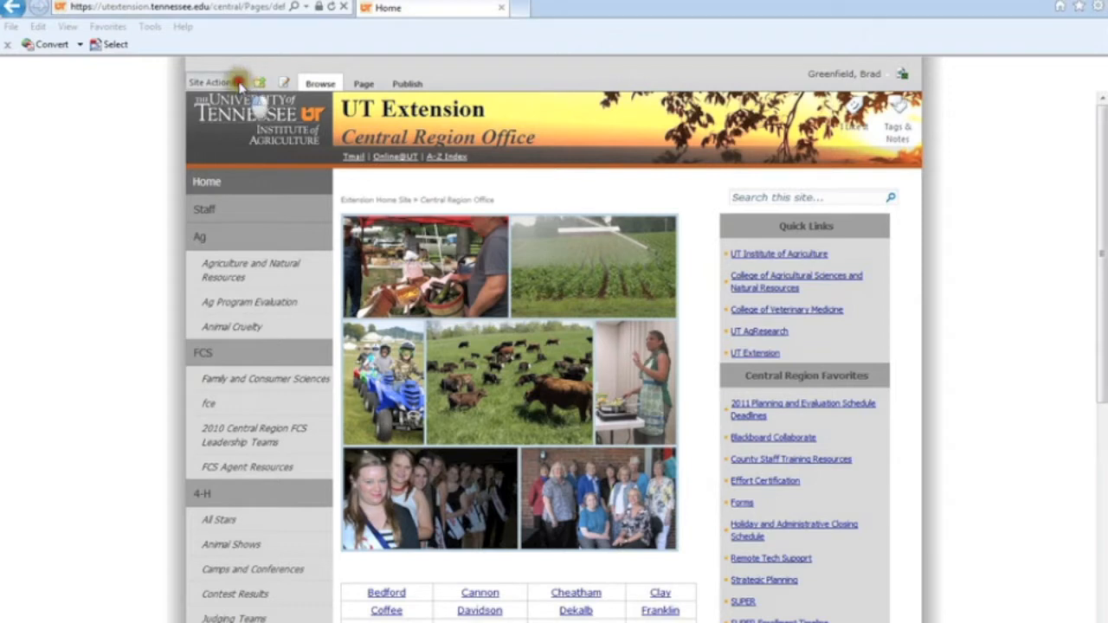
pyautogui.click(212, 83)
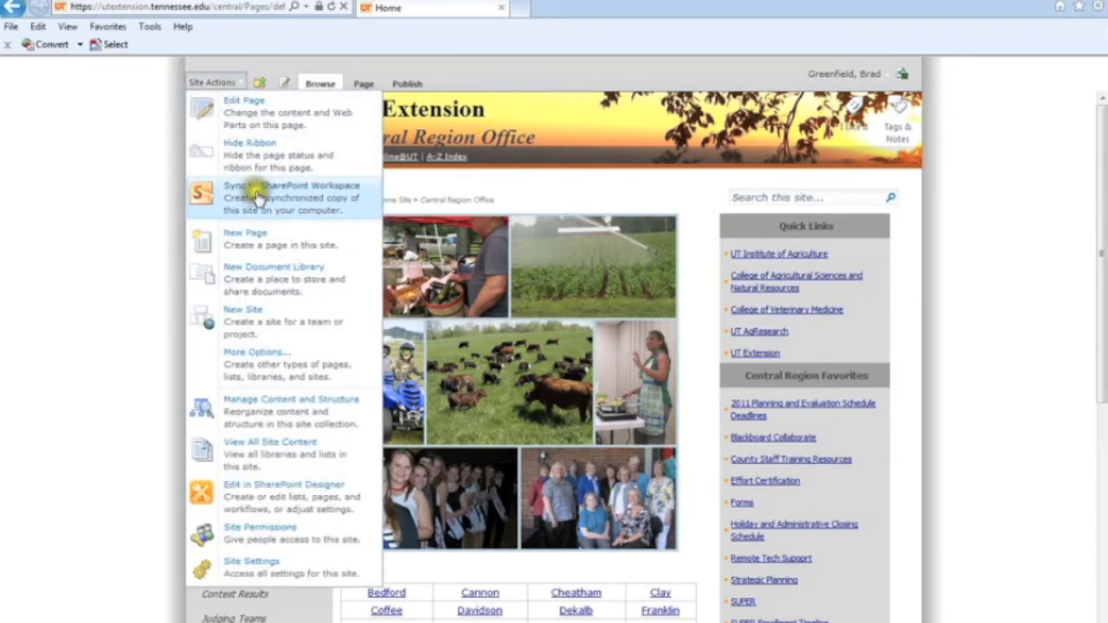
pyautogui.moveTo(251, 155)
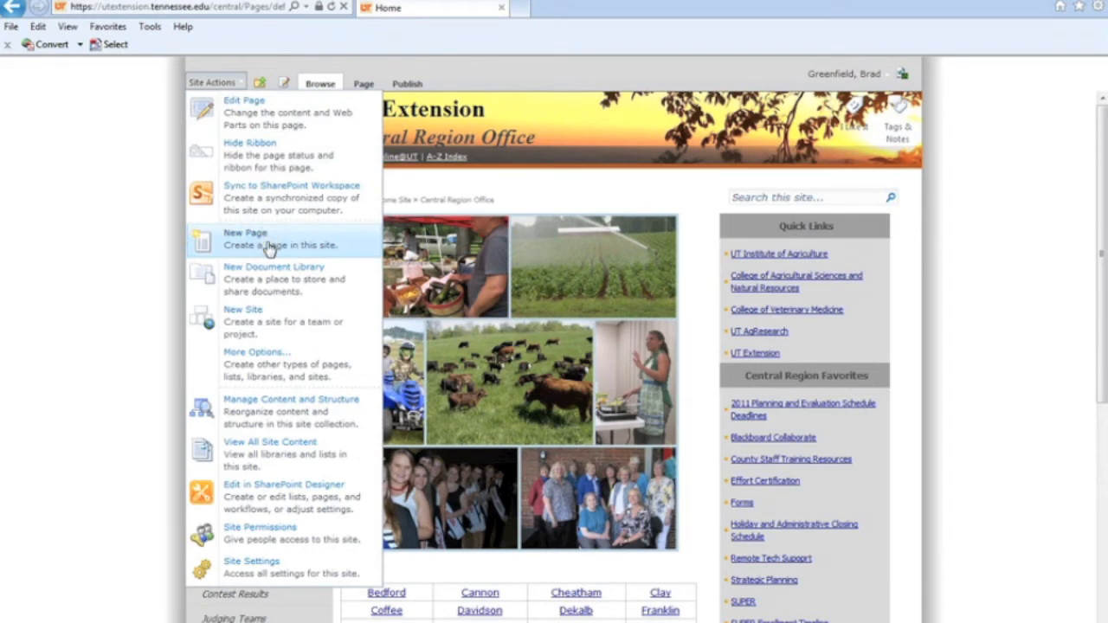
pyautogui.click(244, 232)
pyautogui.write('Test Survey')
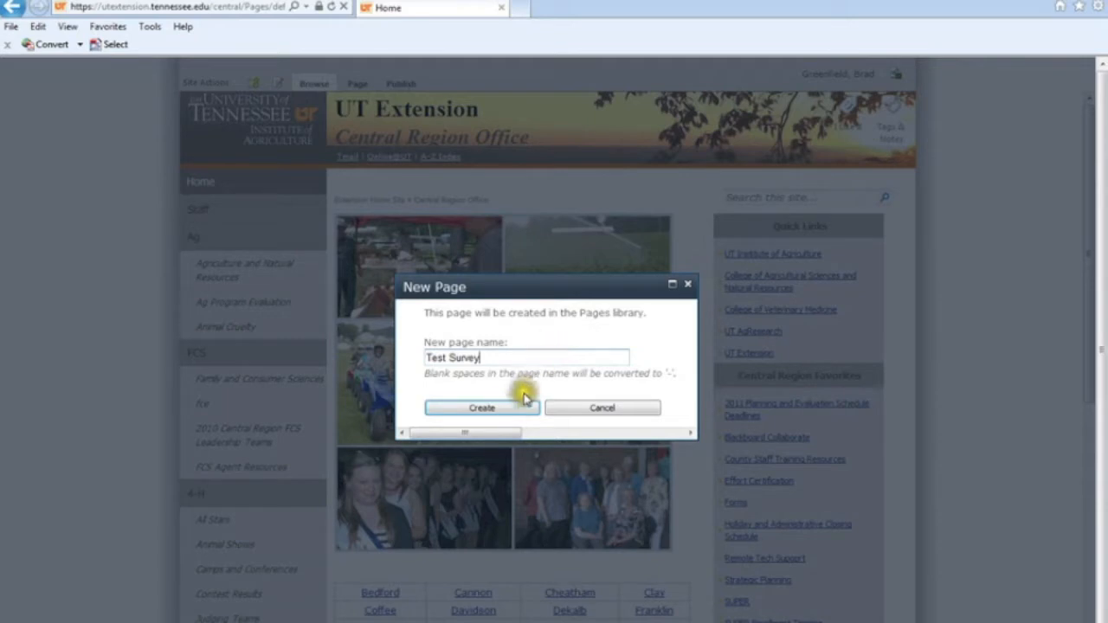
pyautogui.click(481, 407)
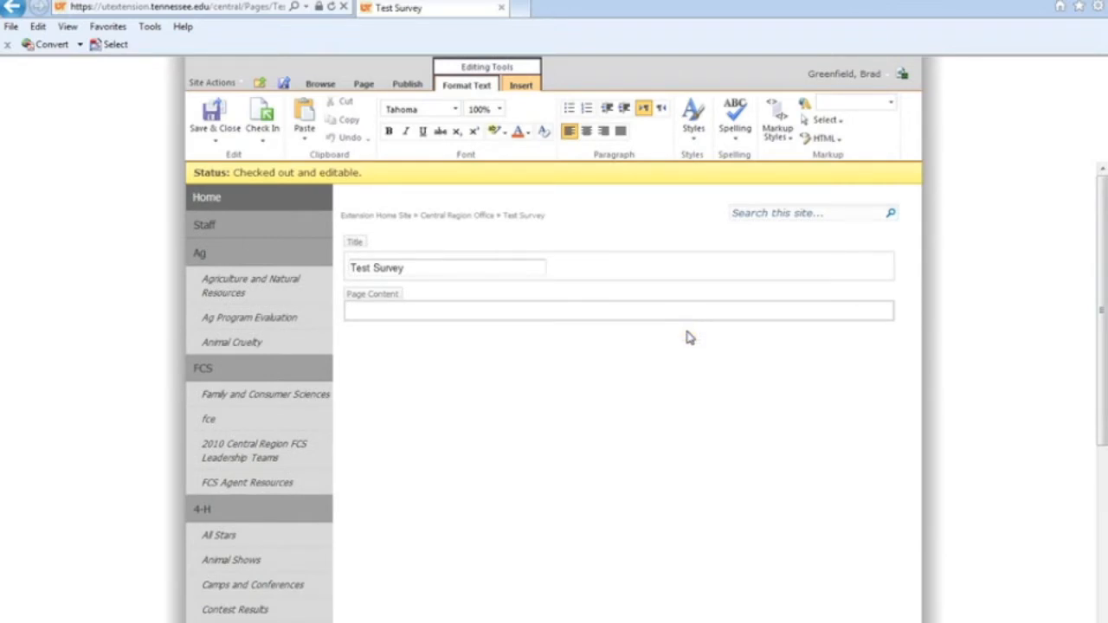
pyautogui.moveTo(718, 197)
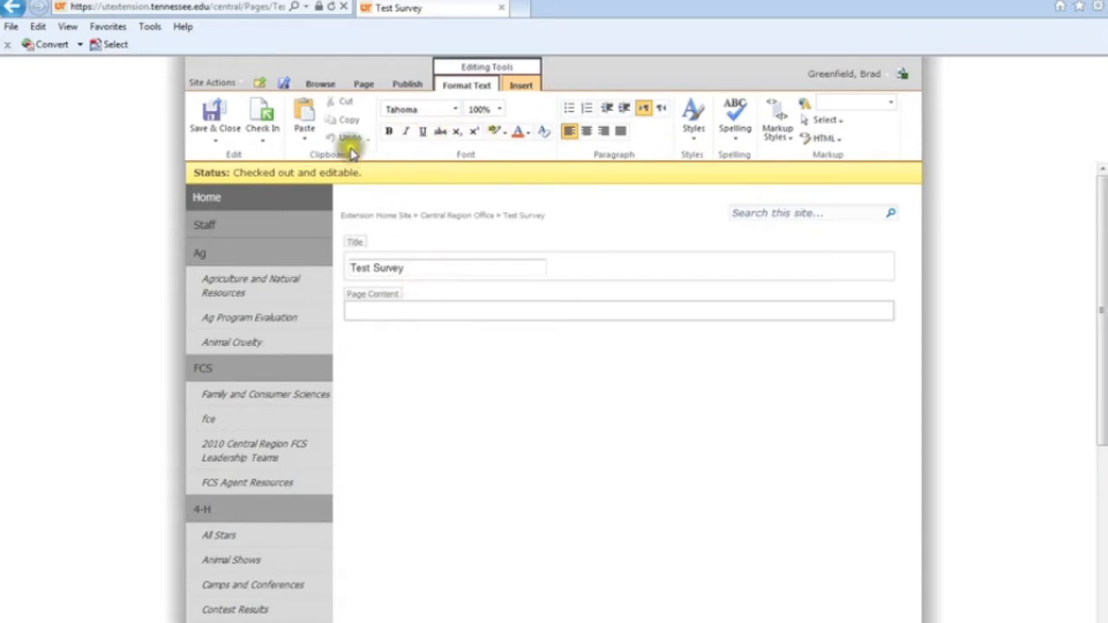
# Insert a Content Editor Web Part from the Media and Content category.
pyautogui.click(520, 85)
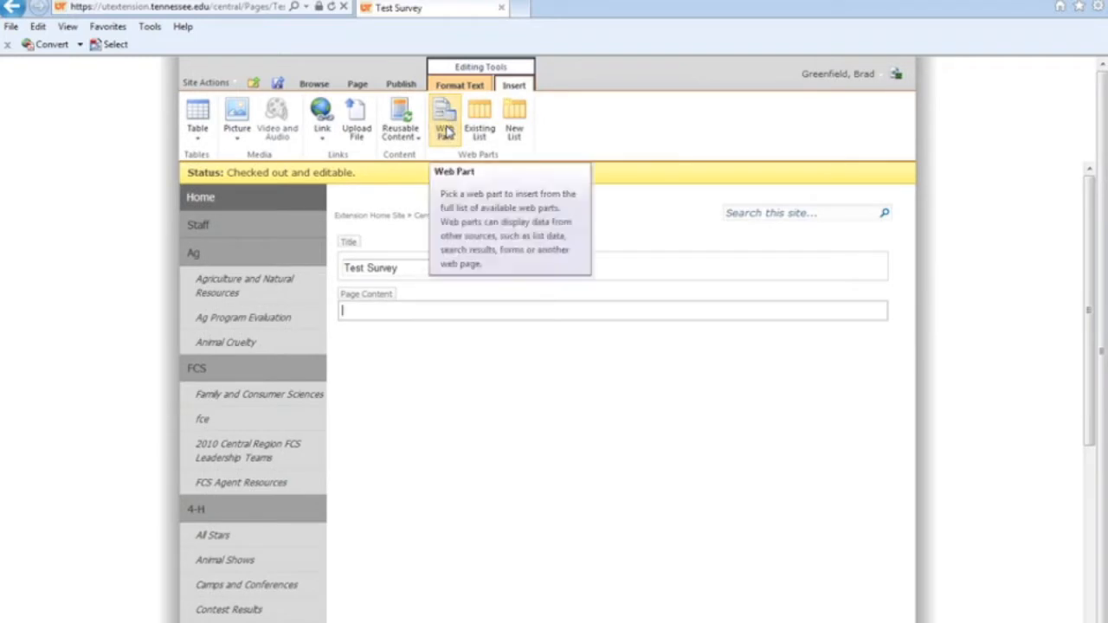
pyautogui.click(444, 119)
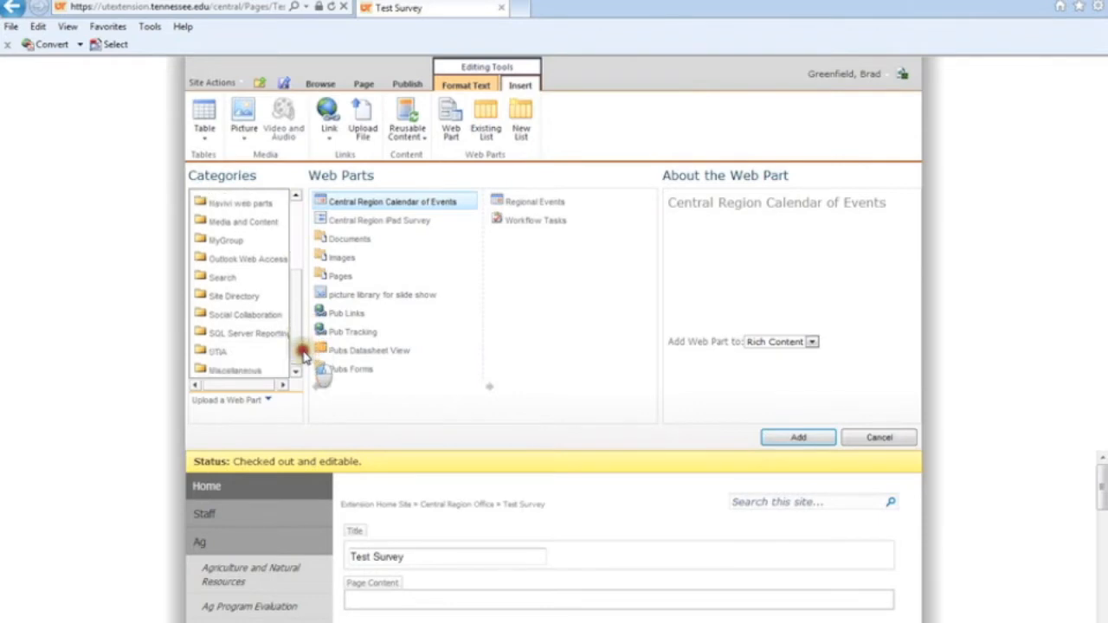
pyautogui.click(244, 250)
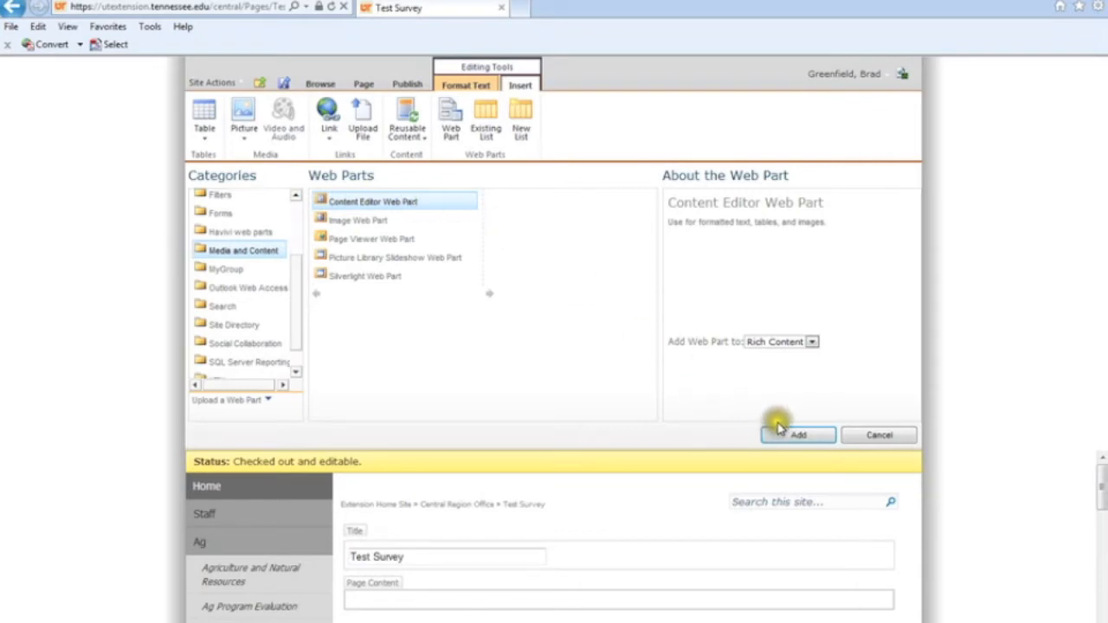
pyautogui.click(797, 435)
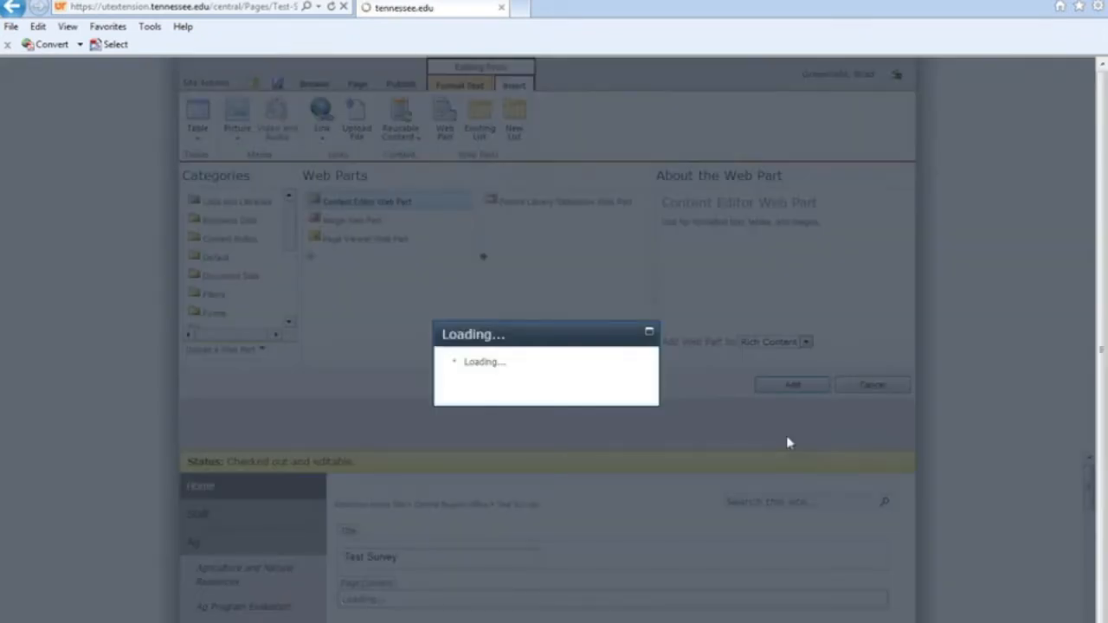
pyautogui.click(791, 384)
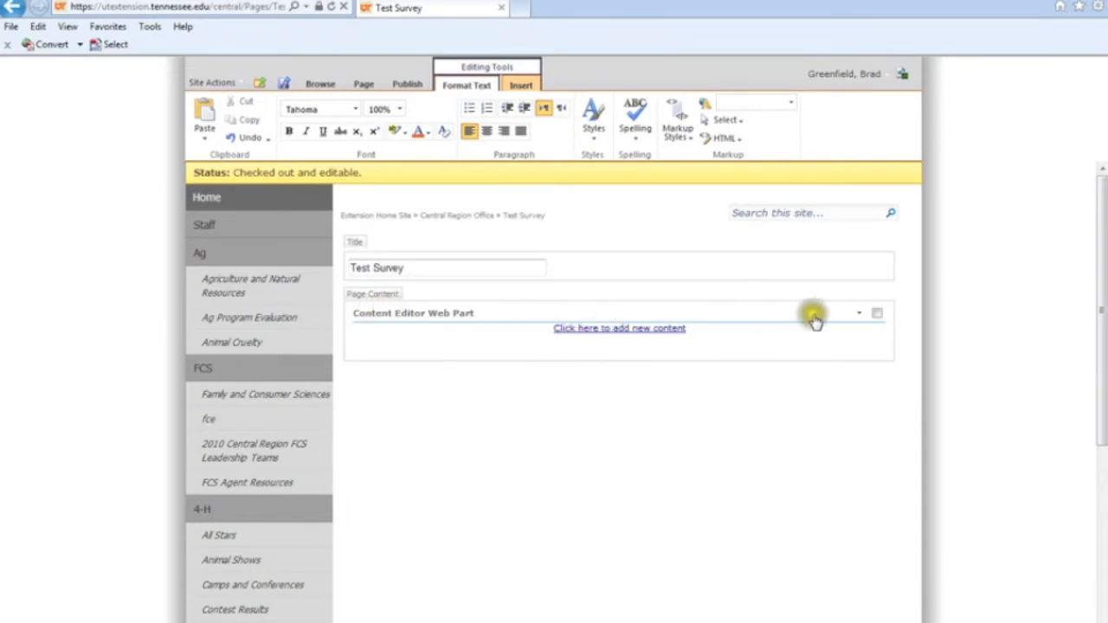
# Set the web part's Content Link to the test.txt file URL and apply it.
pyautogui.click(857, 312)
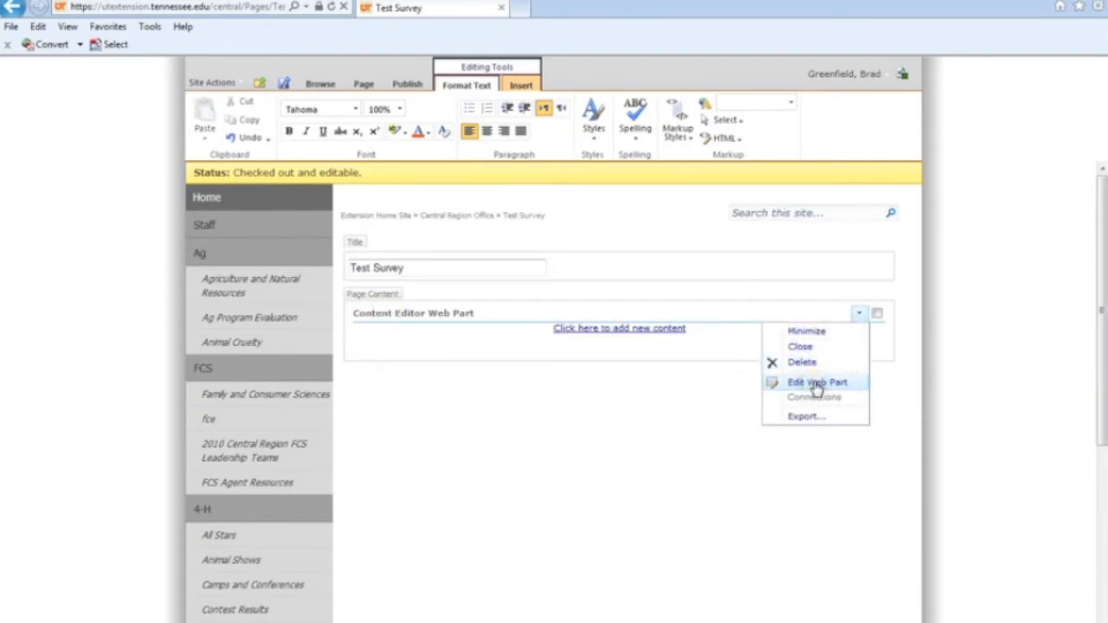
pyautogui.click(817, 382)
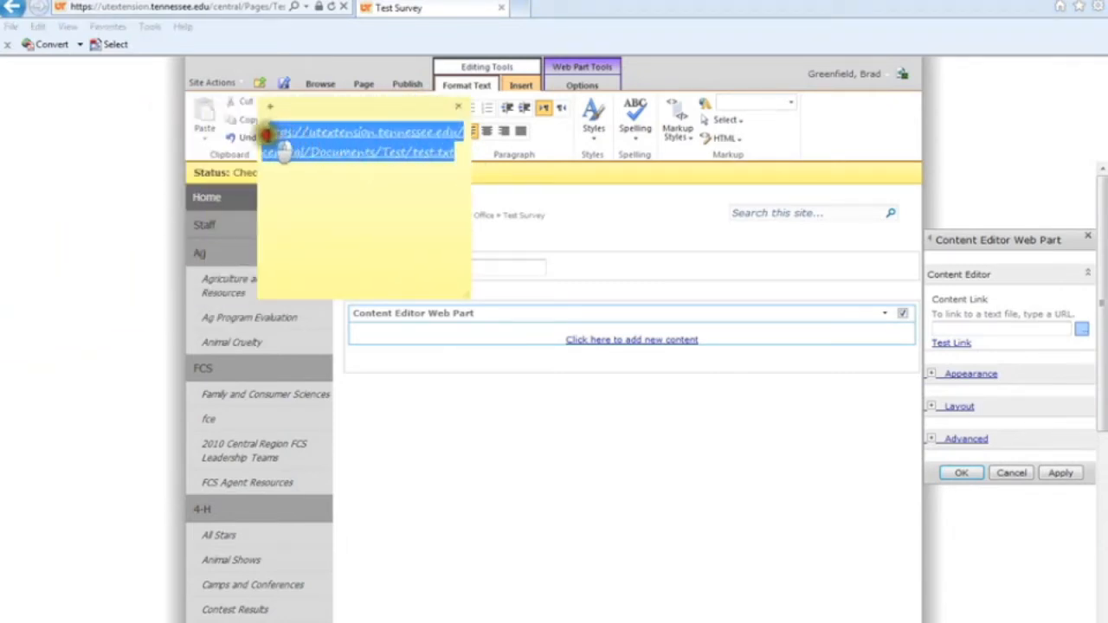
pyautogui.rightClick(363, 138)
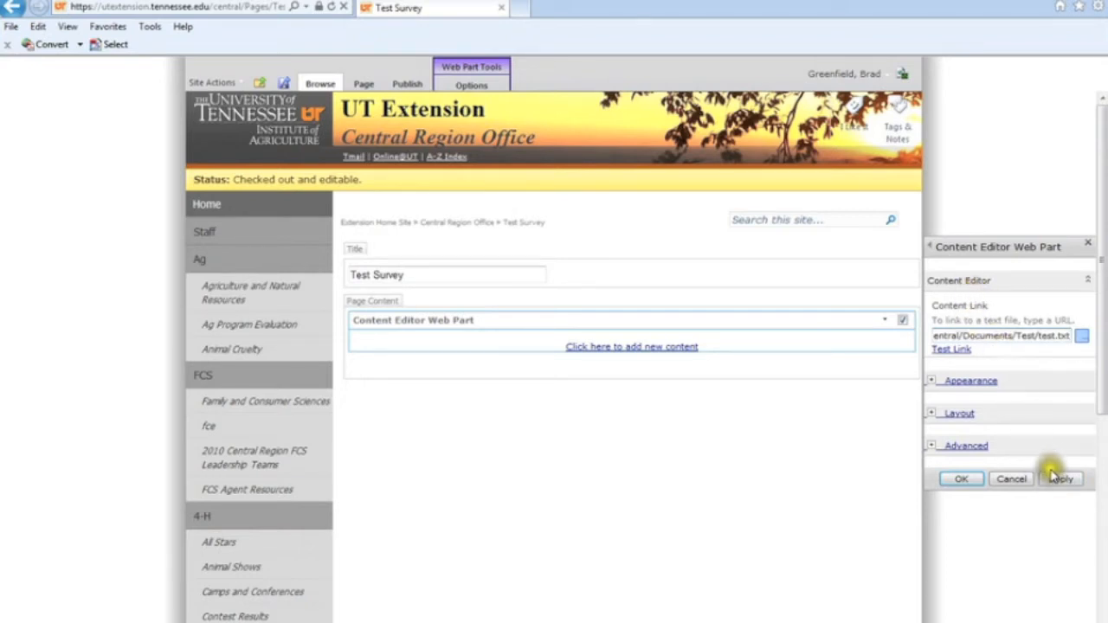
pyautogui.click(1060, 479)
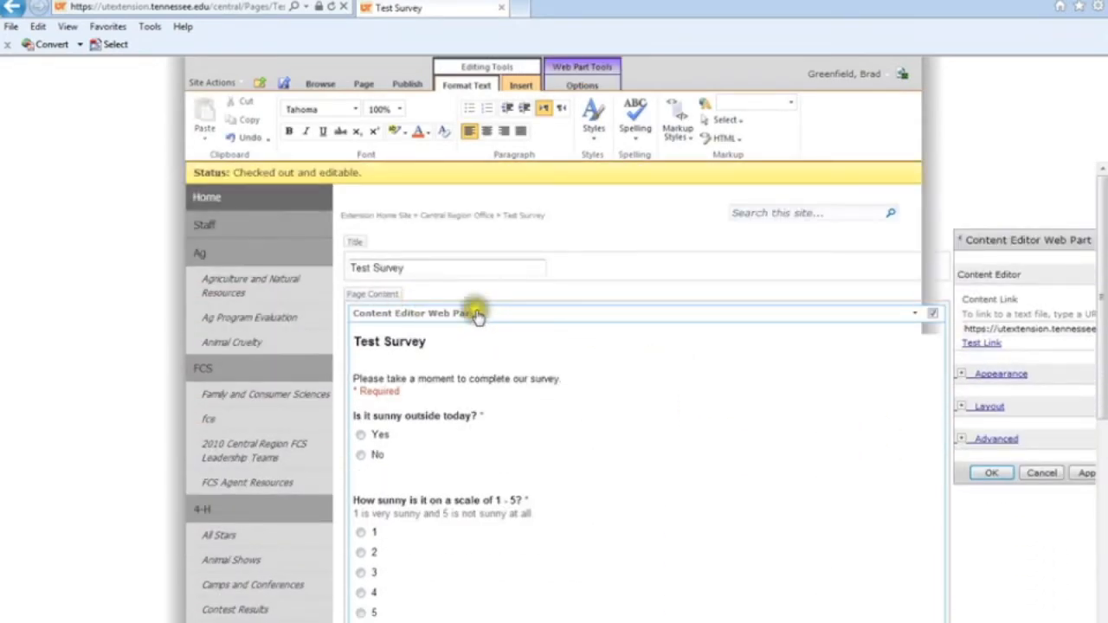
# Title the web part 'Title' and give it a fixed 700-pixel width.
pyautogui.click(999, 373)
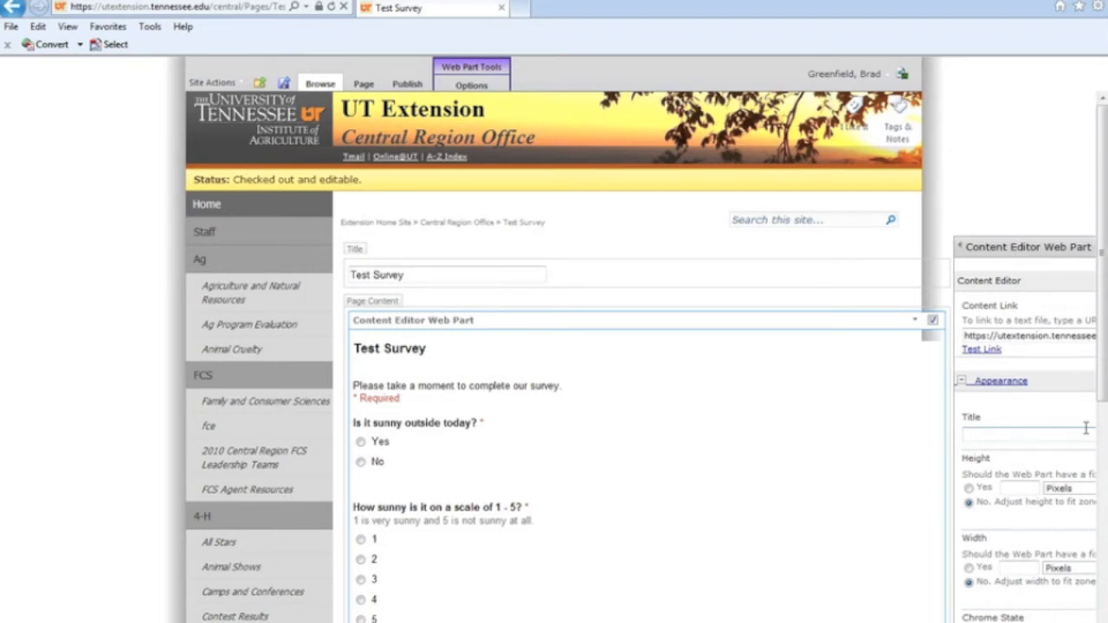
pyautogui.write('Title')
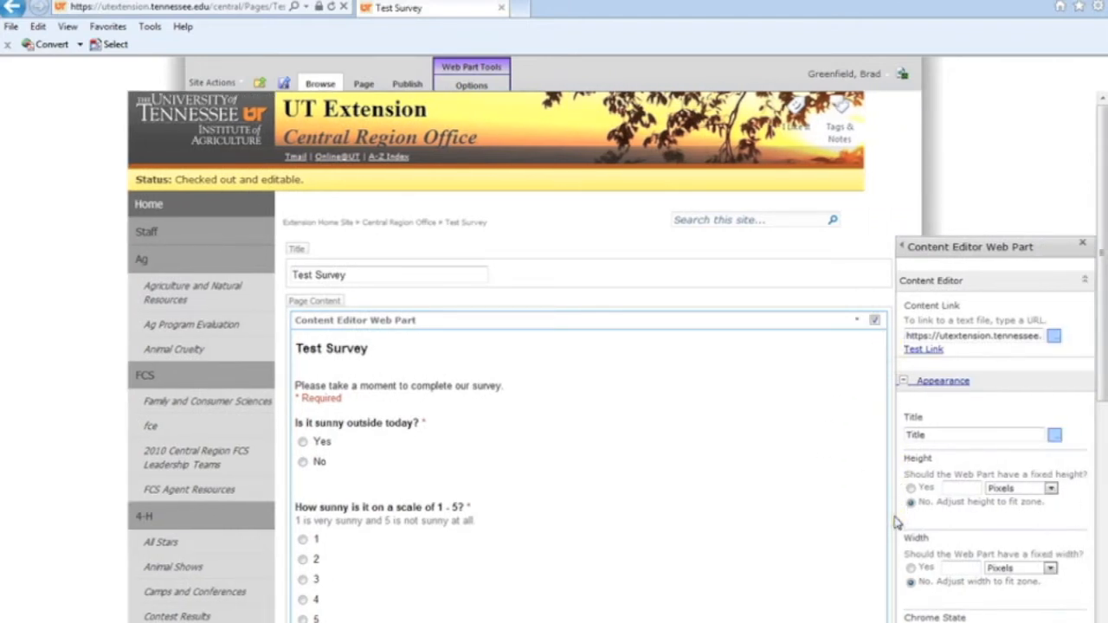
pyautogui.moveTo(904, 554)
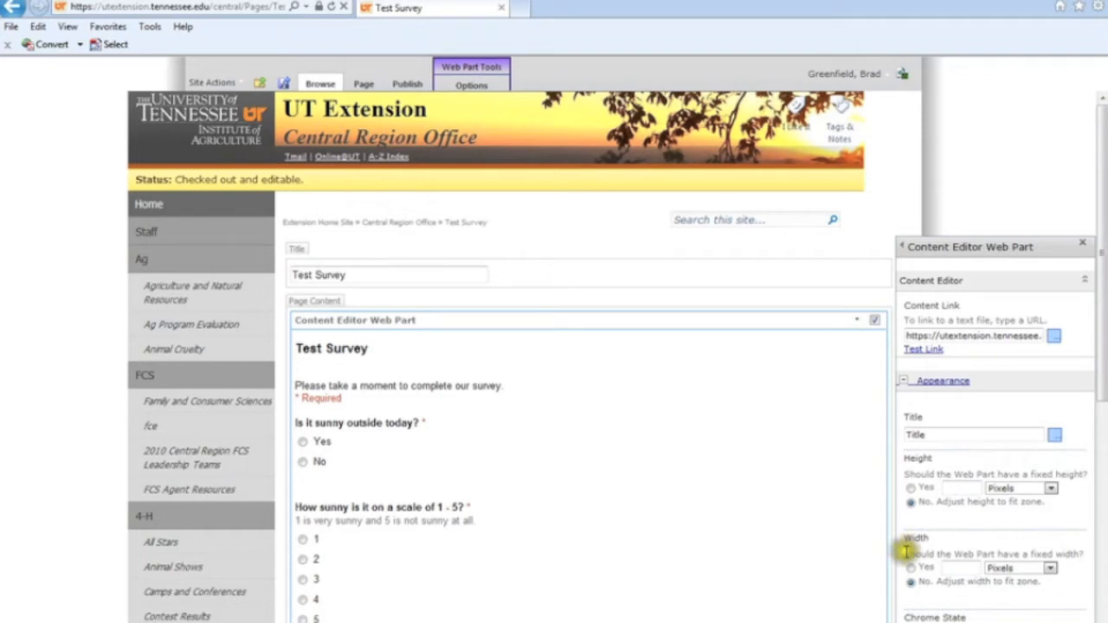
pyautogui.scroll(-3)
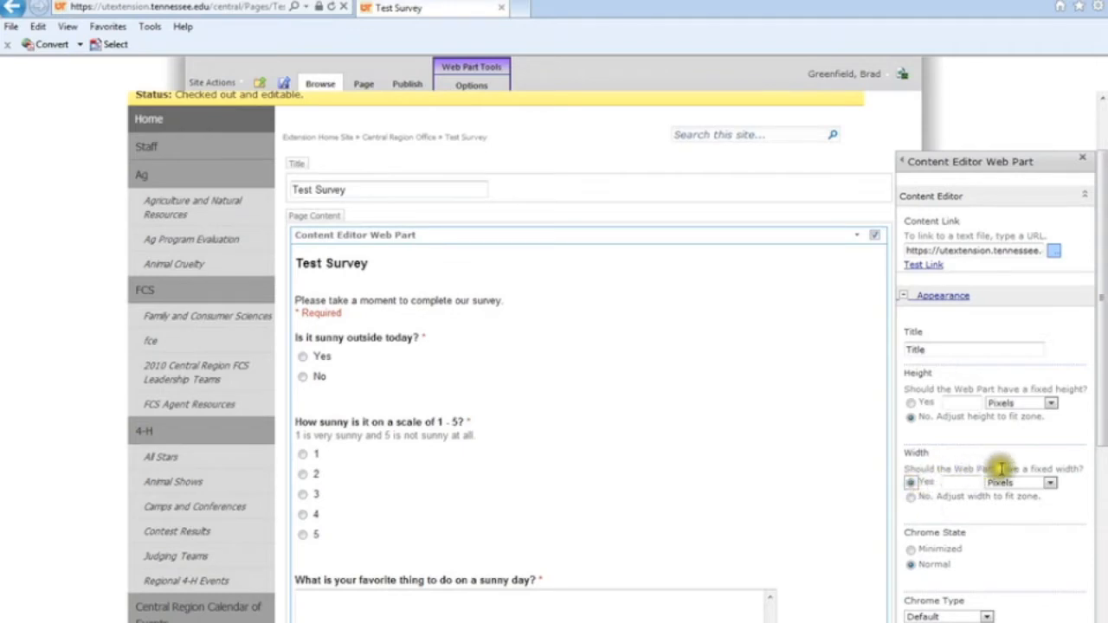
pyautogui.moveTo(825, 466)
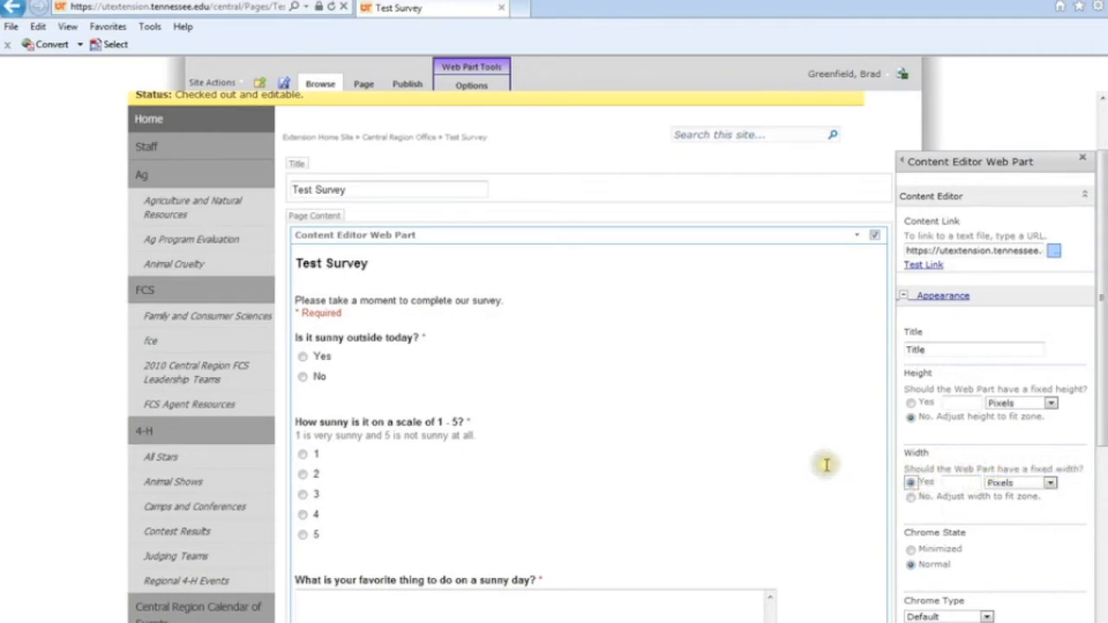
pyautogui.moveTo(793, 245)
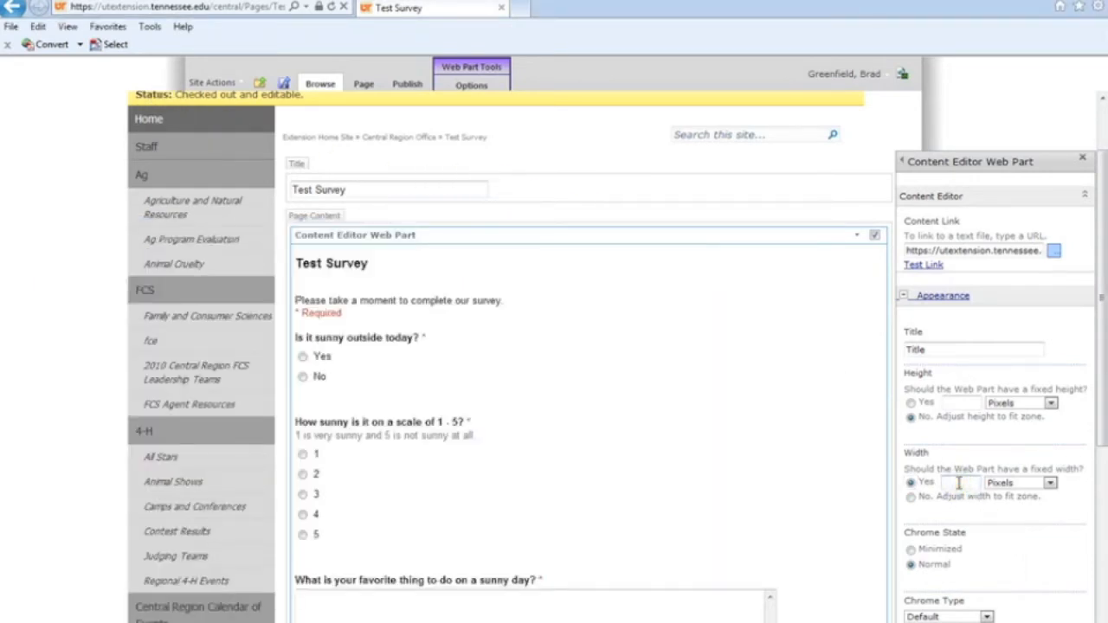
pyautogui.write('700')
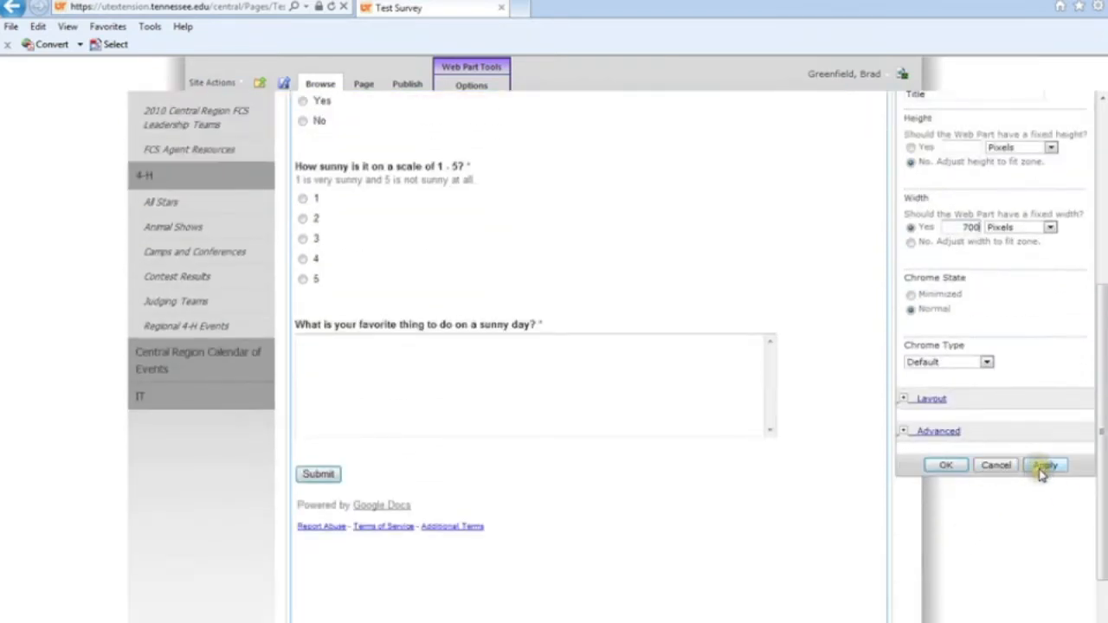
pyautogui.click(1045, 465)
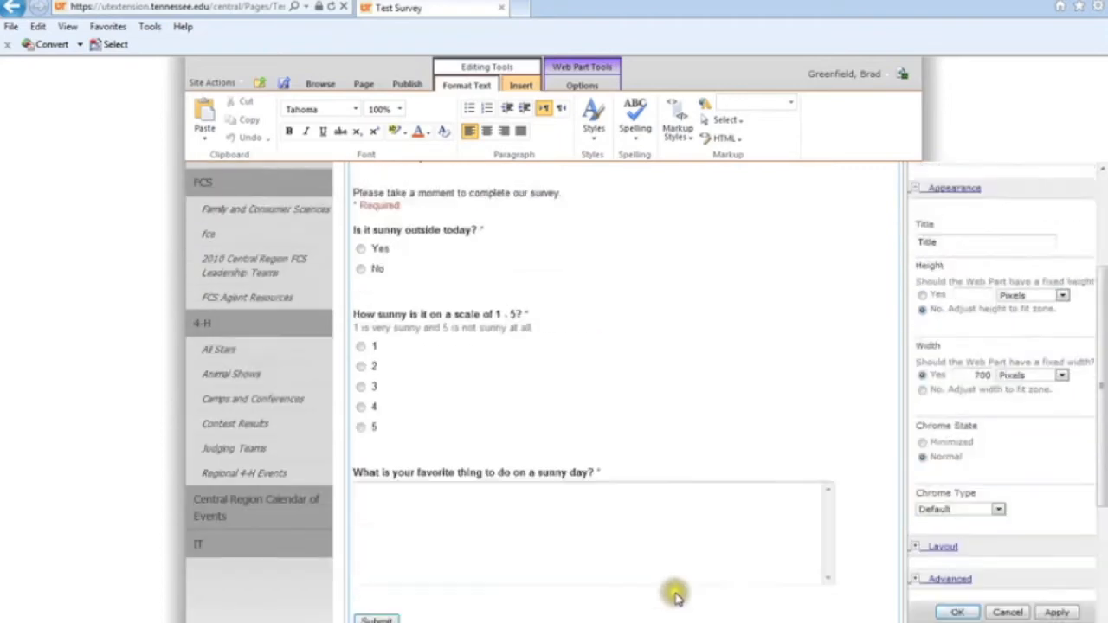
# Reapply the fixed 700-pixel width so the full survey form displays.
pyautogui.scroll(-3)
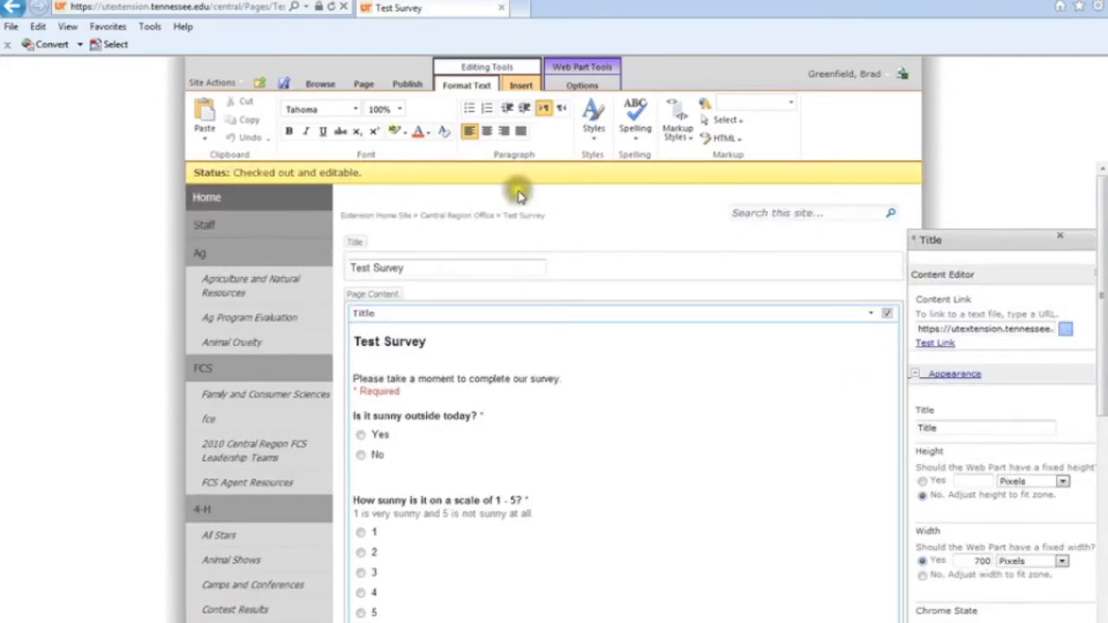
pyautogui.moveTo(699, 372)
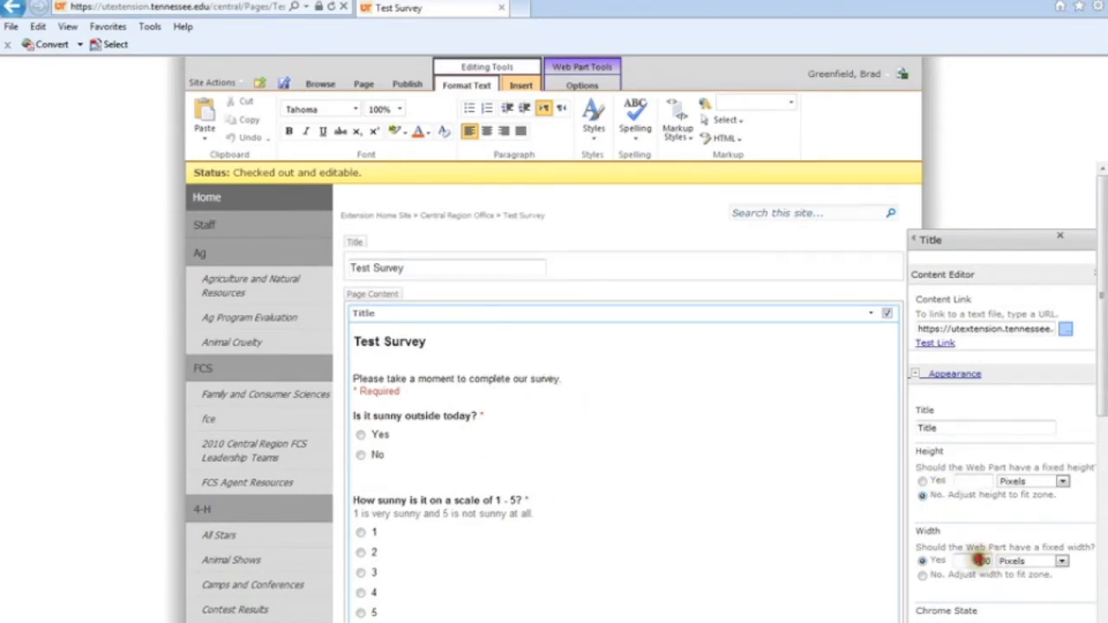
pyautogui.click(319, 83)
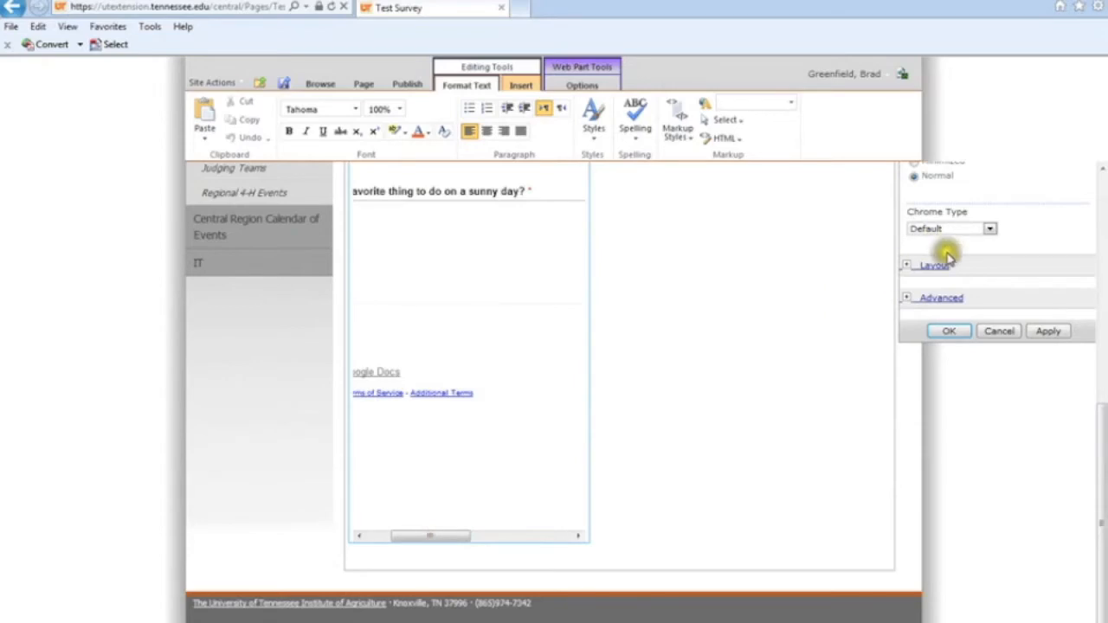
pyautogui.click(933, 265)
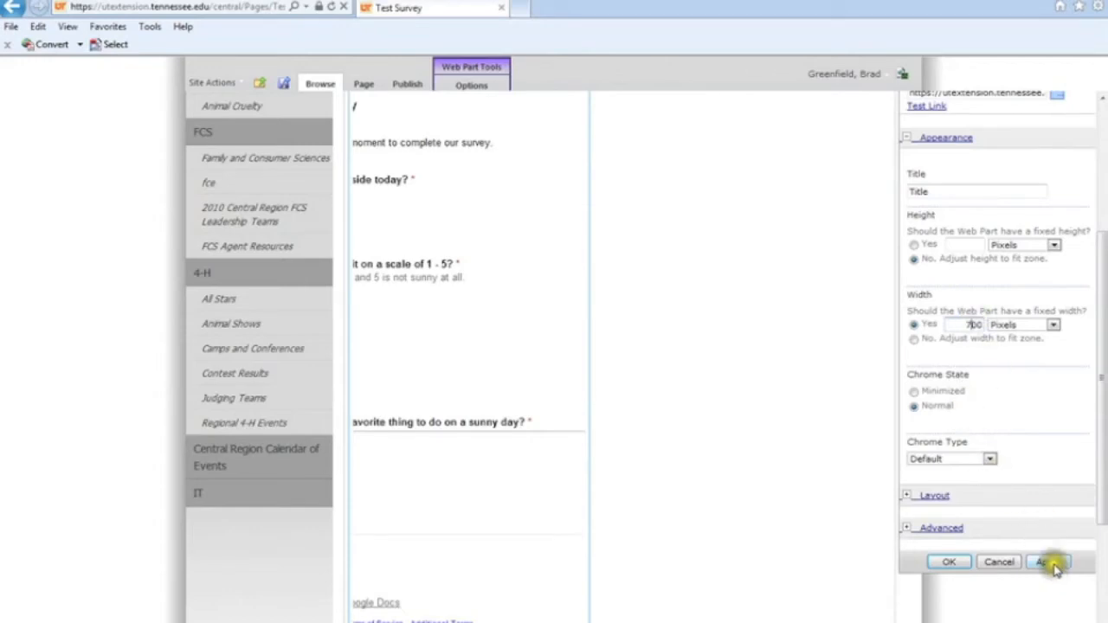
pyautogui.click(1049, 562)
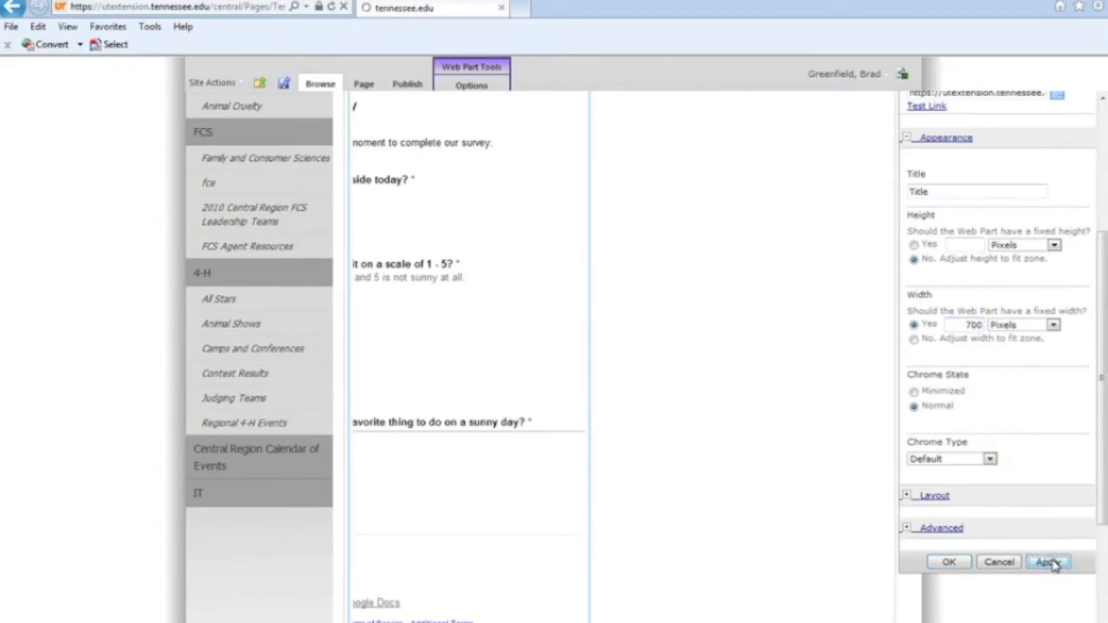
pyautogui.click(1047, 562)
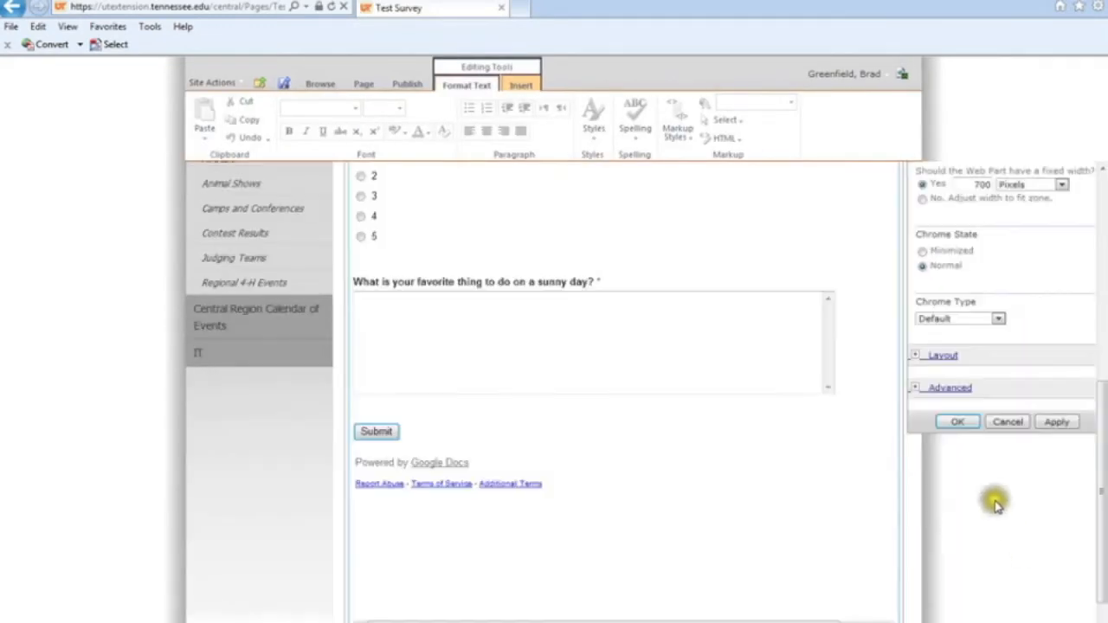
pyautogui.scroll(-3)
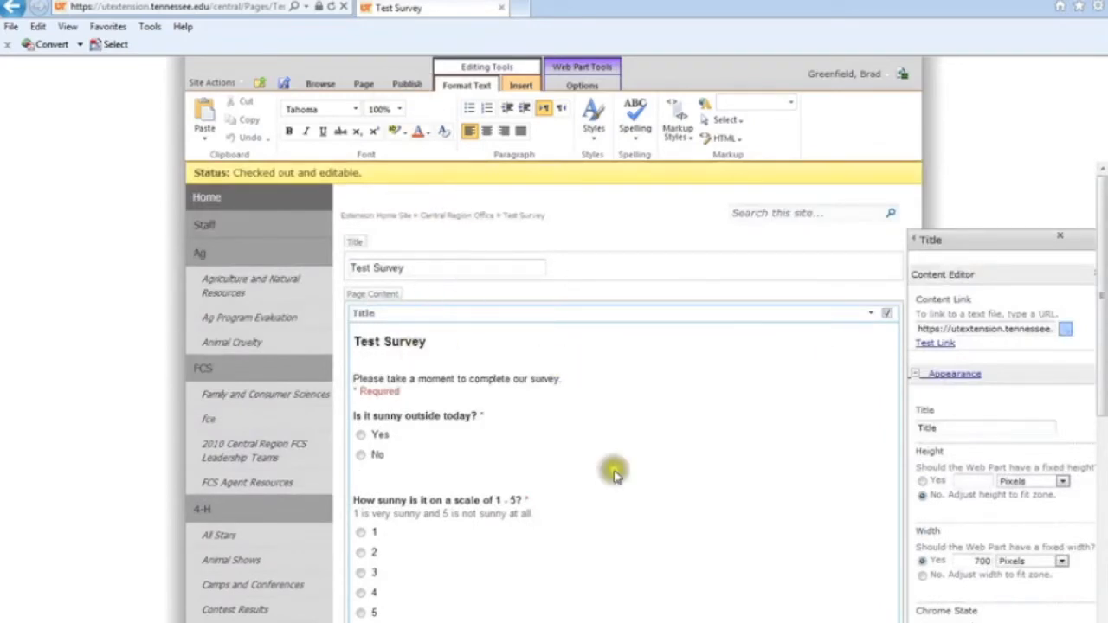
pyautogui.moveTo(526, 460)
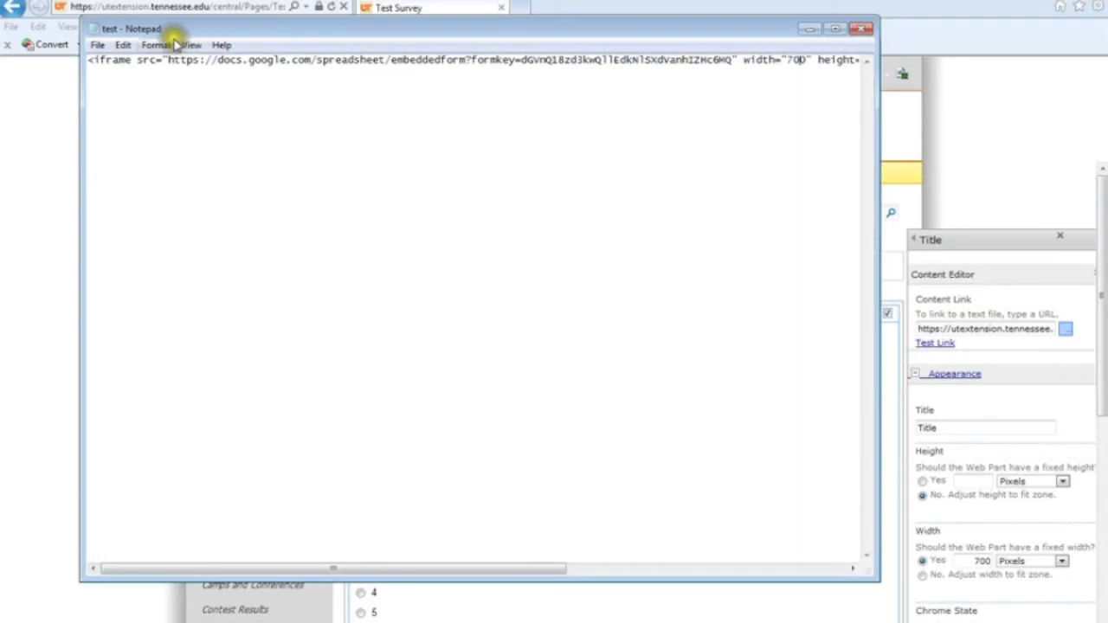
# Change the iframe width in test.txt to 700, save, and close Notepad.
pyautogui.click(98, 45)
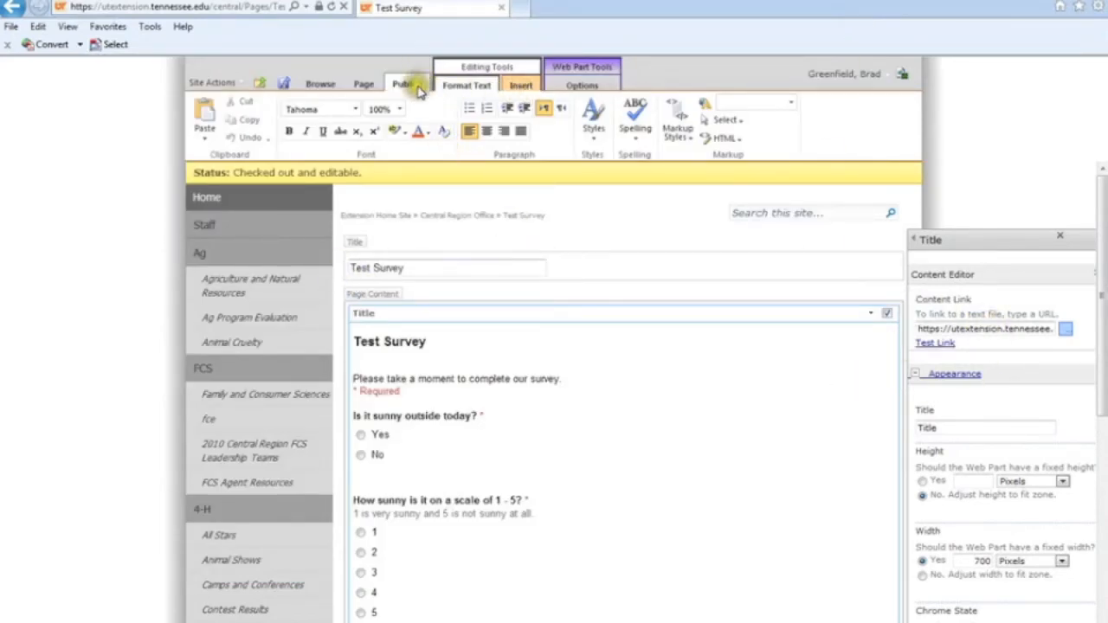
# Publish the Test Survey page without adding comments.
pyautogui.click(407, 83)
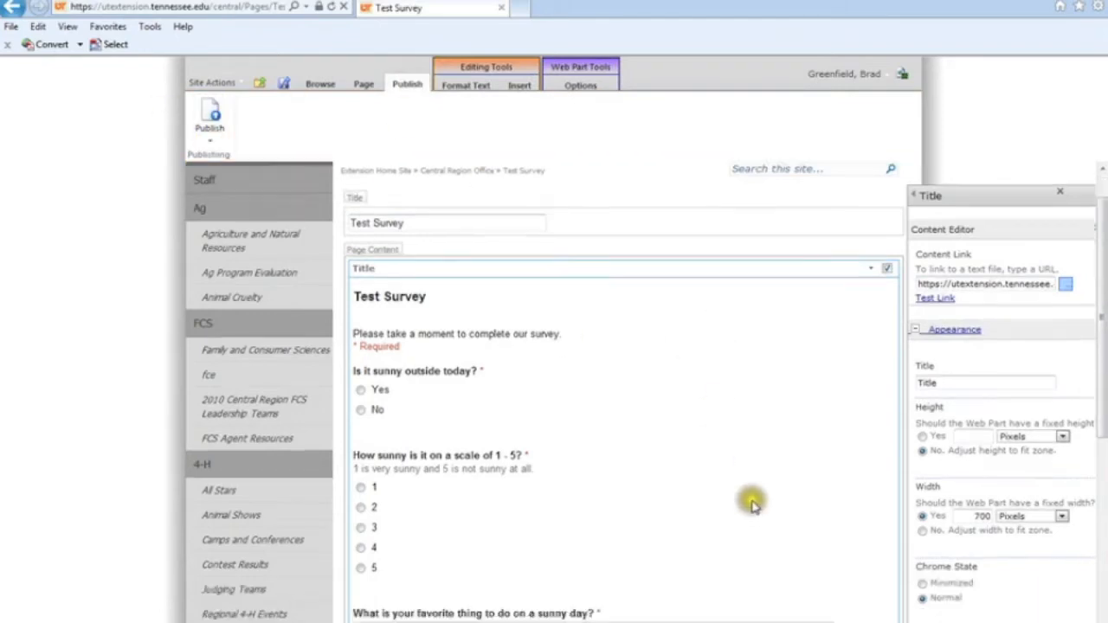
pyautogui.click(209, 117)
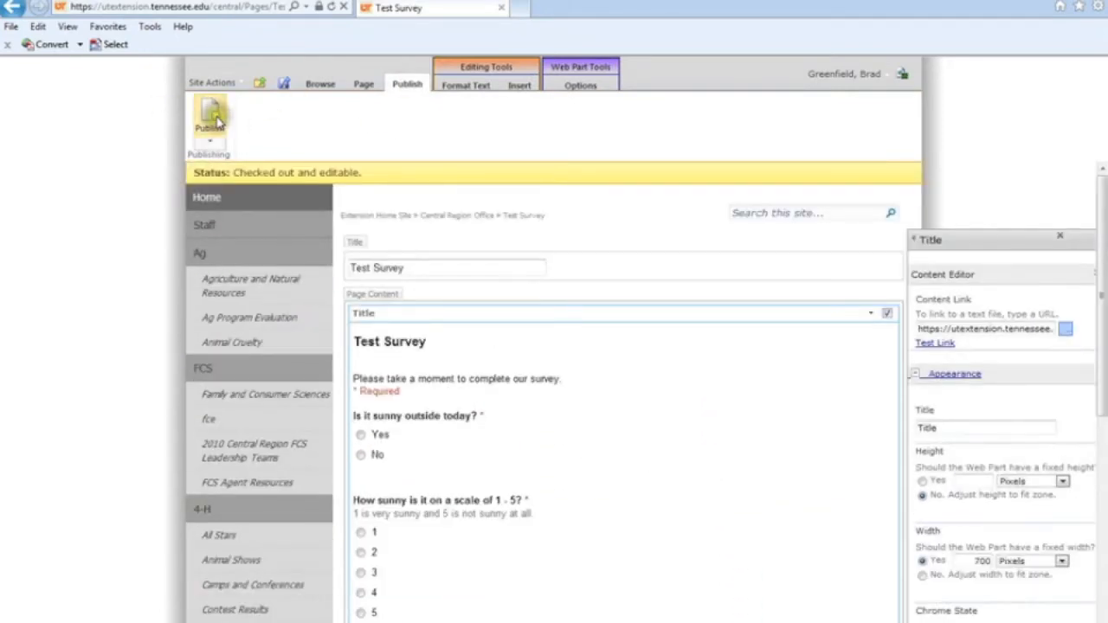
pyautogui.click(208, 121)
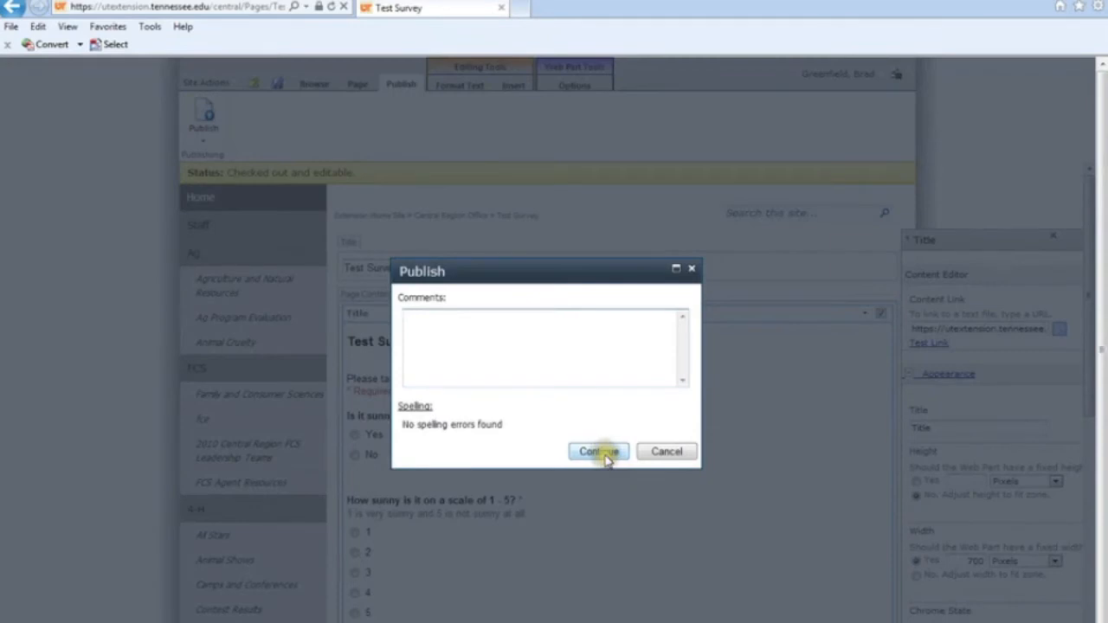
pyautogui.click(597, 451)
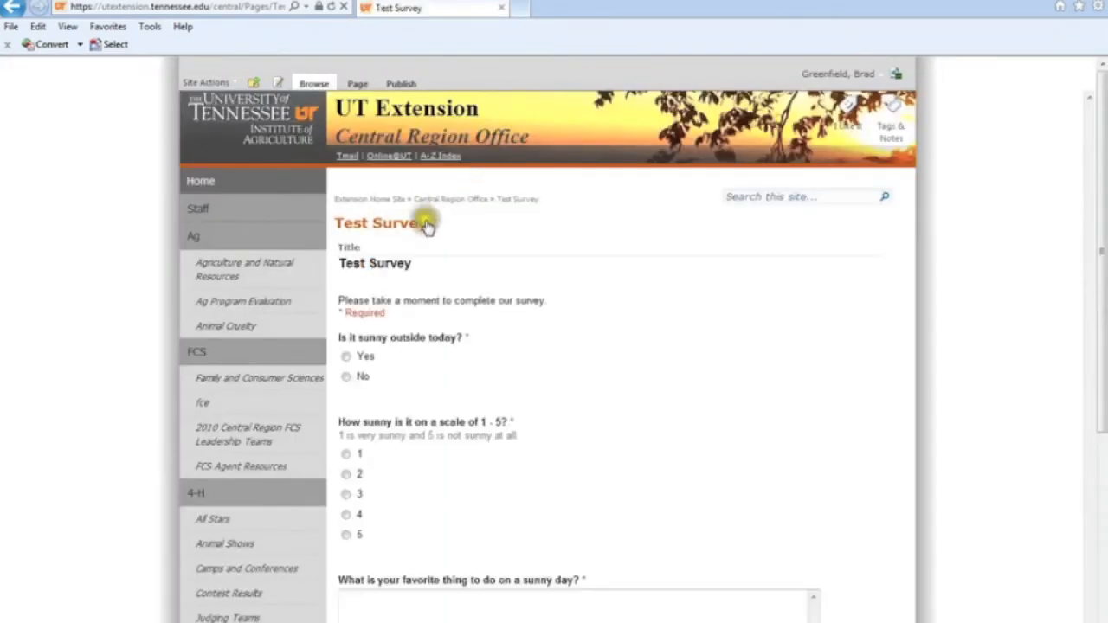
pyautogui.scroll(-3)
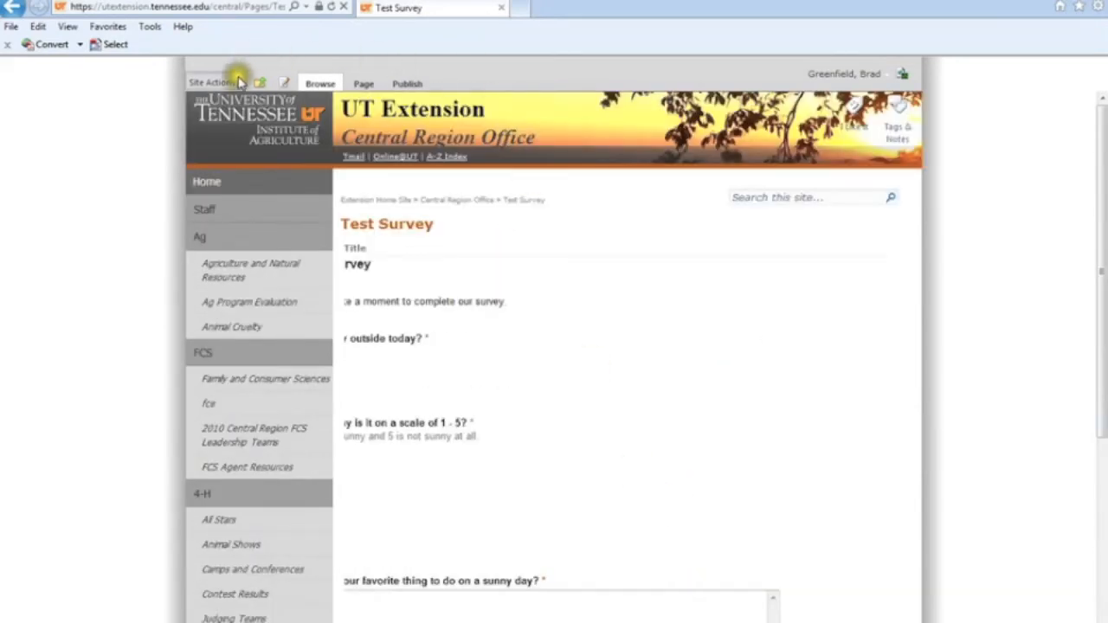
# Go to the Test folder in the Documents library.
pyautogui.click(210, 83)
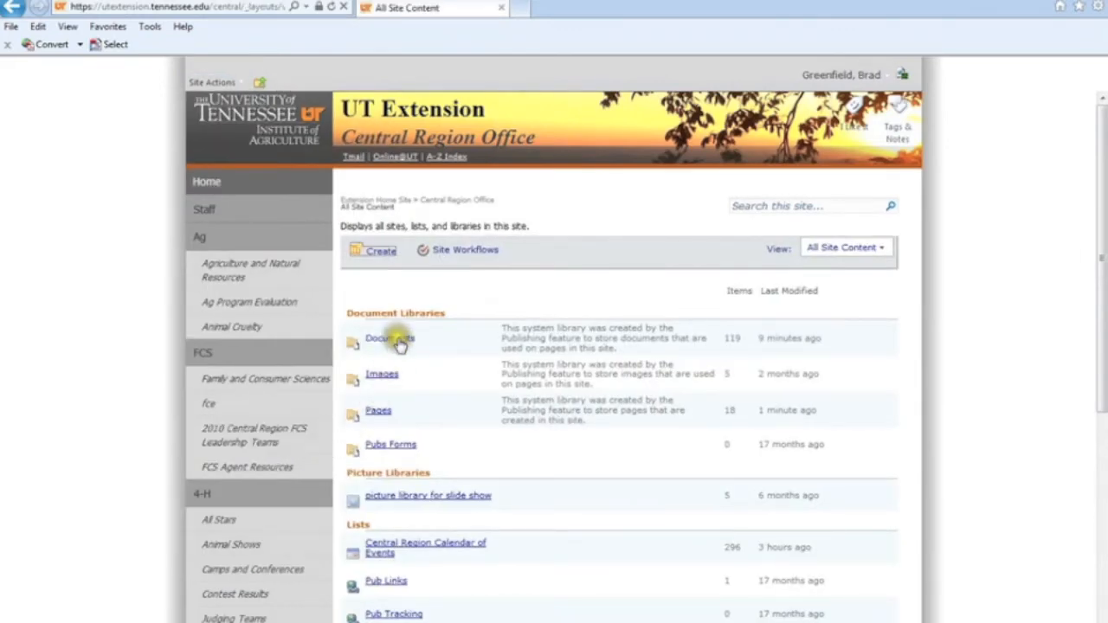
pyautogui.click(384, 338)
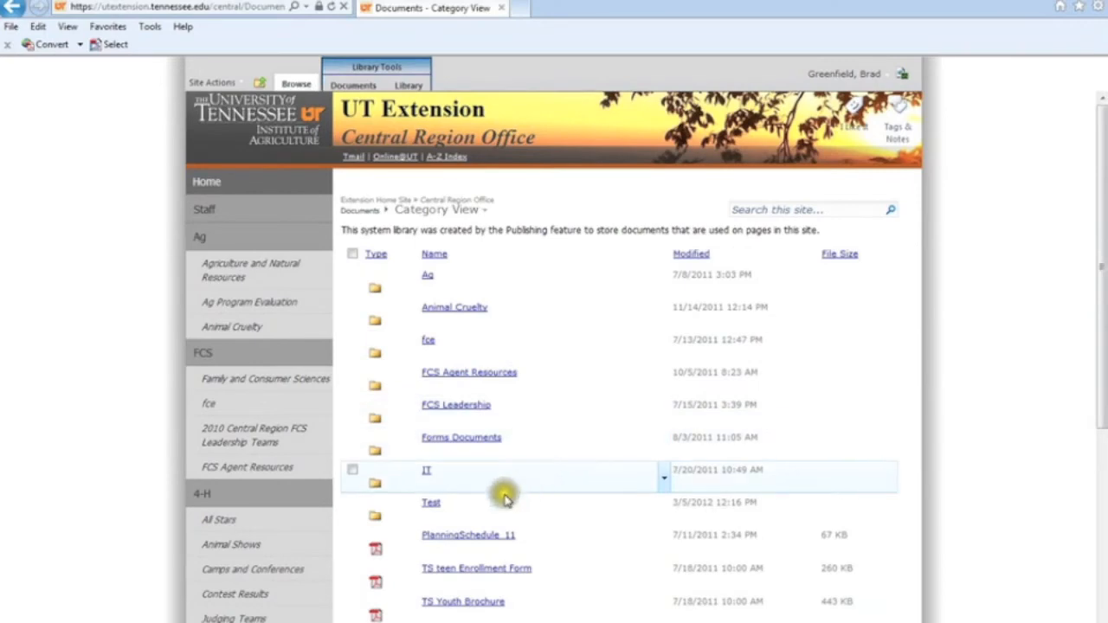
pyautogui.click(431, 502)
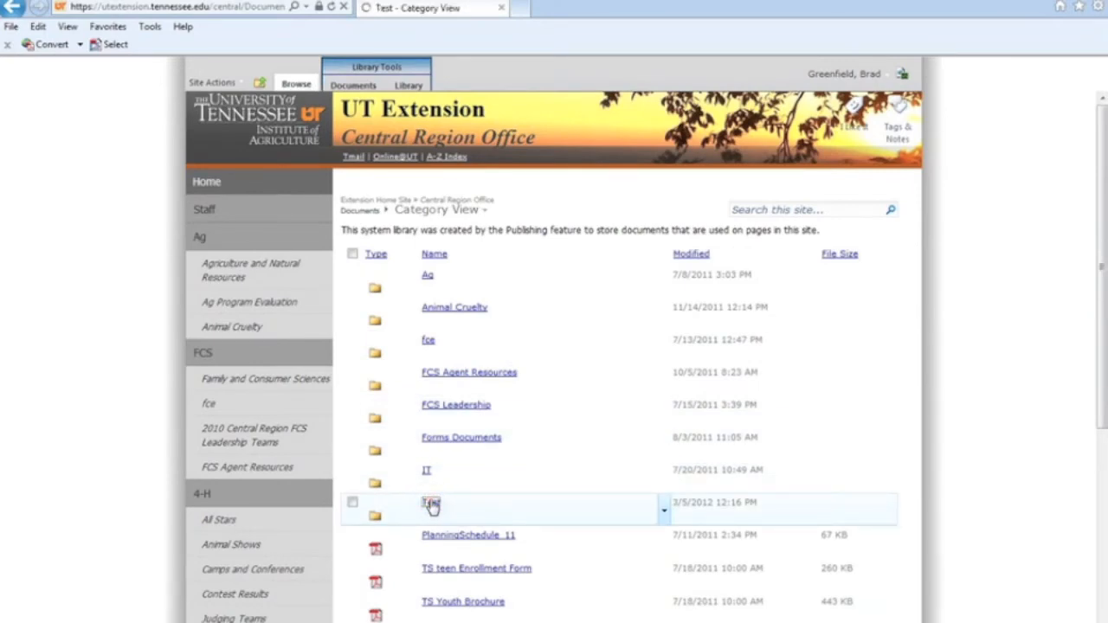
pyautogui.click(431, 503)
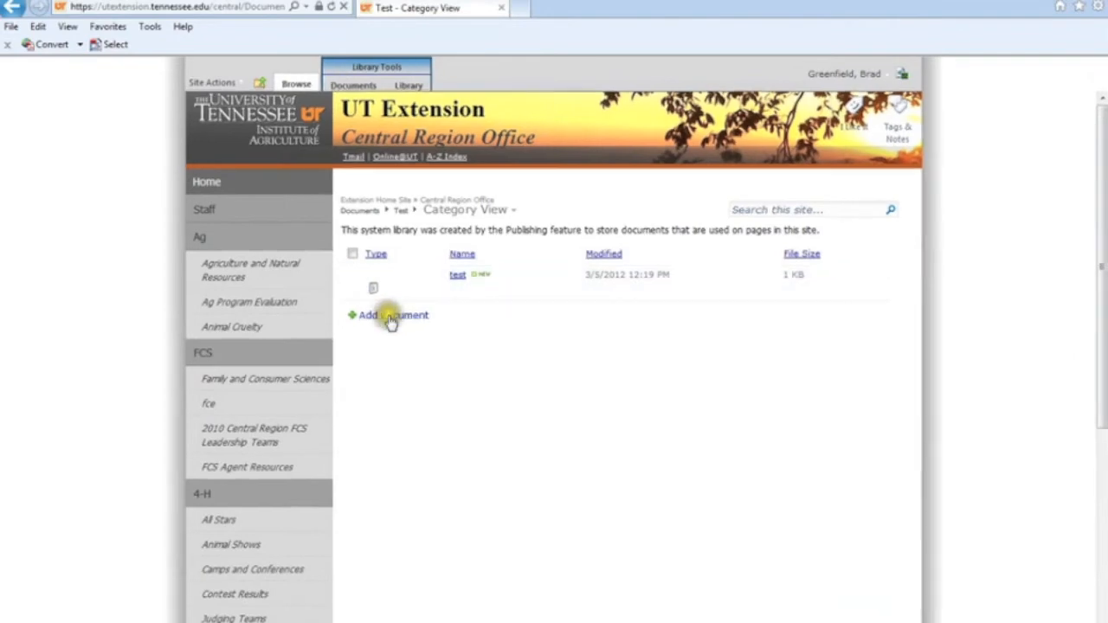
# Upload the updated test.txt file into the Test folder.
pyautogui.click(393, 314)
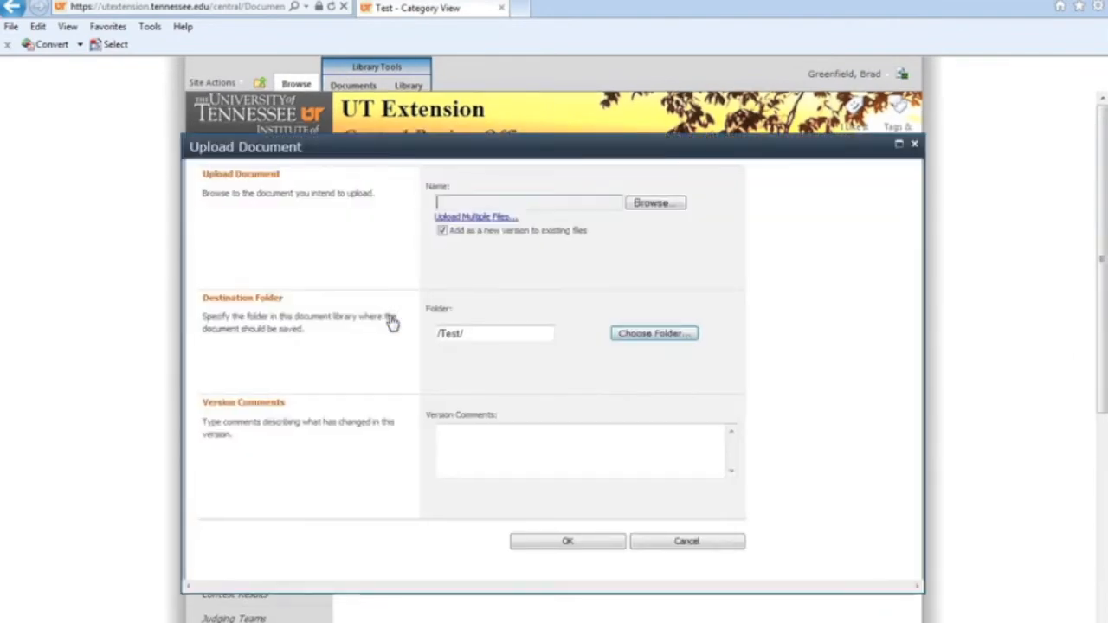
pyautogui.click(656, 203)
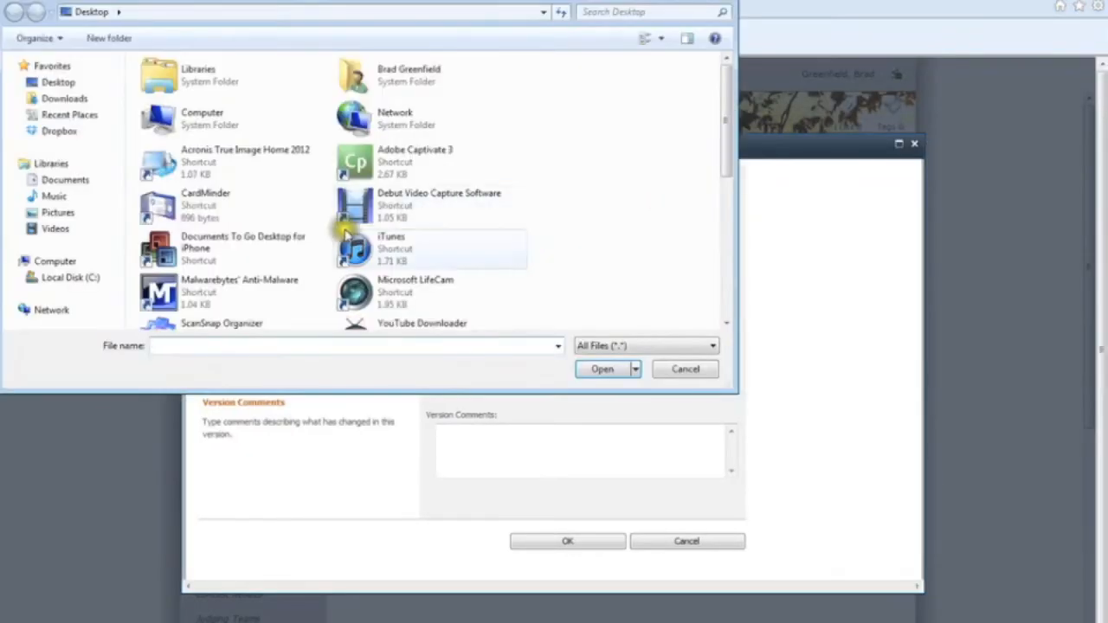
pyautogui.scroll(-3)
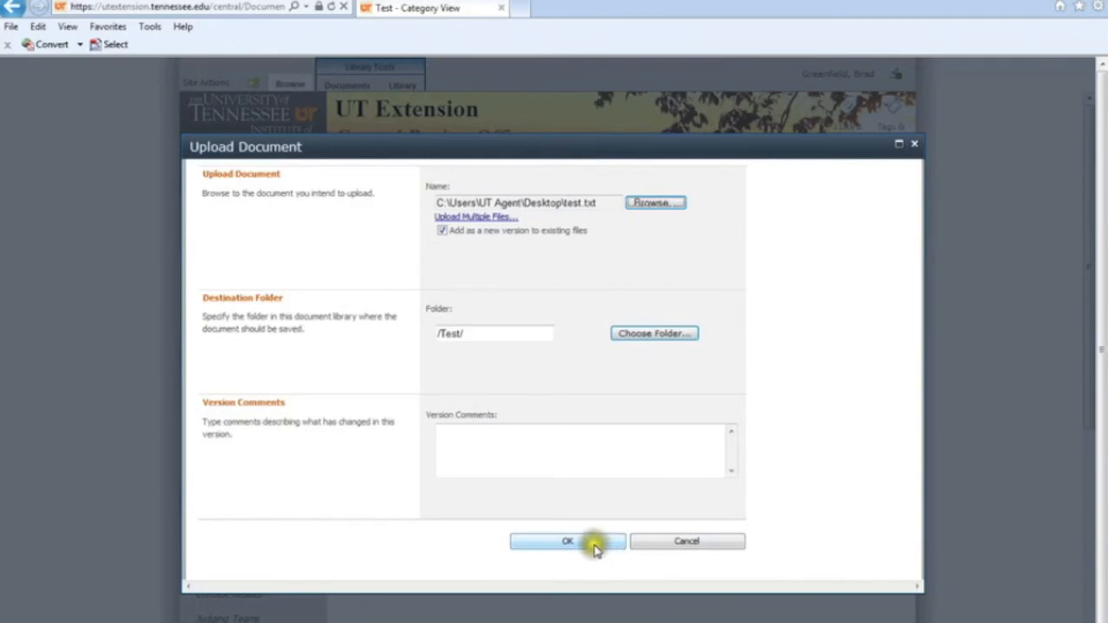
pyautogui.click(567, 541)
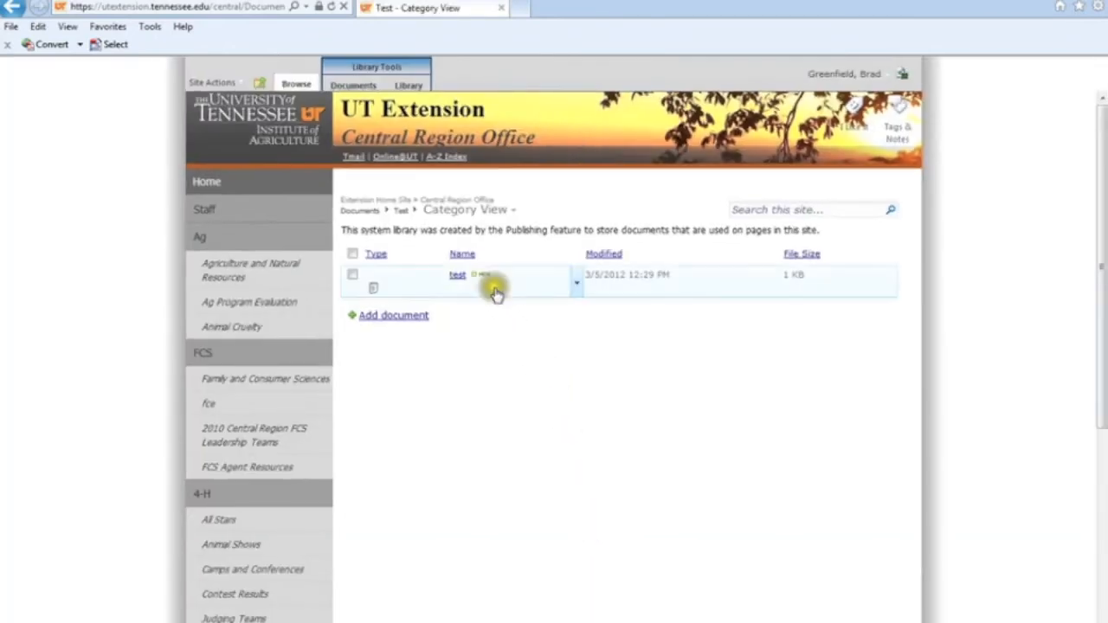
pyautogui.moveTo(502, 284)
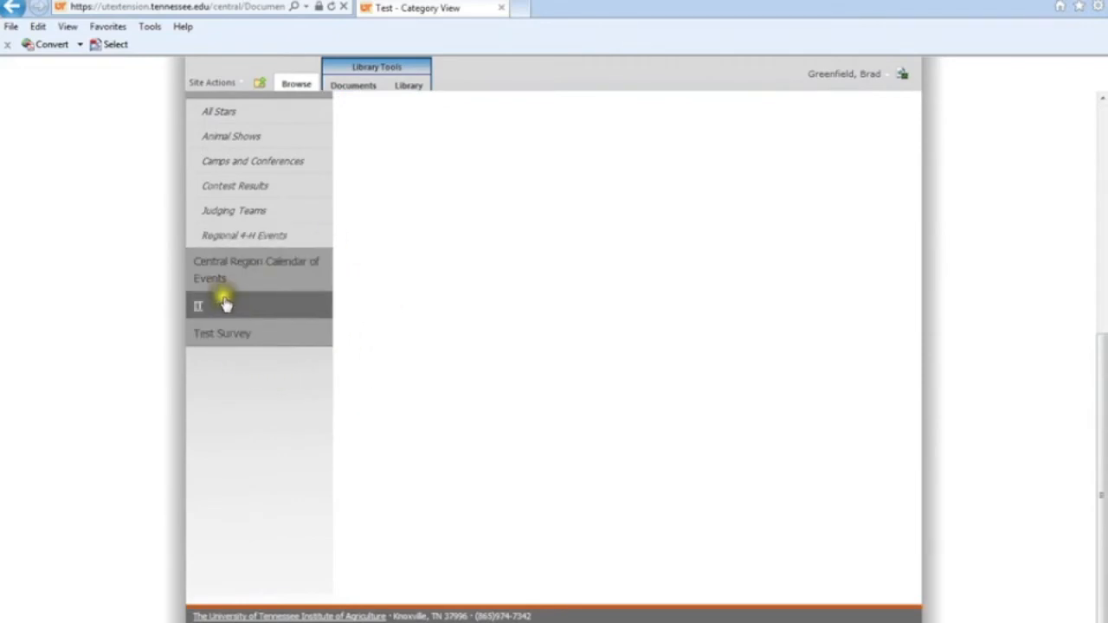
# Open the Test Survey page from the Quick Launch navigation.
pyautogui.click(222, 334)
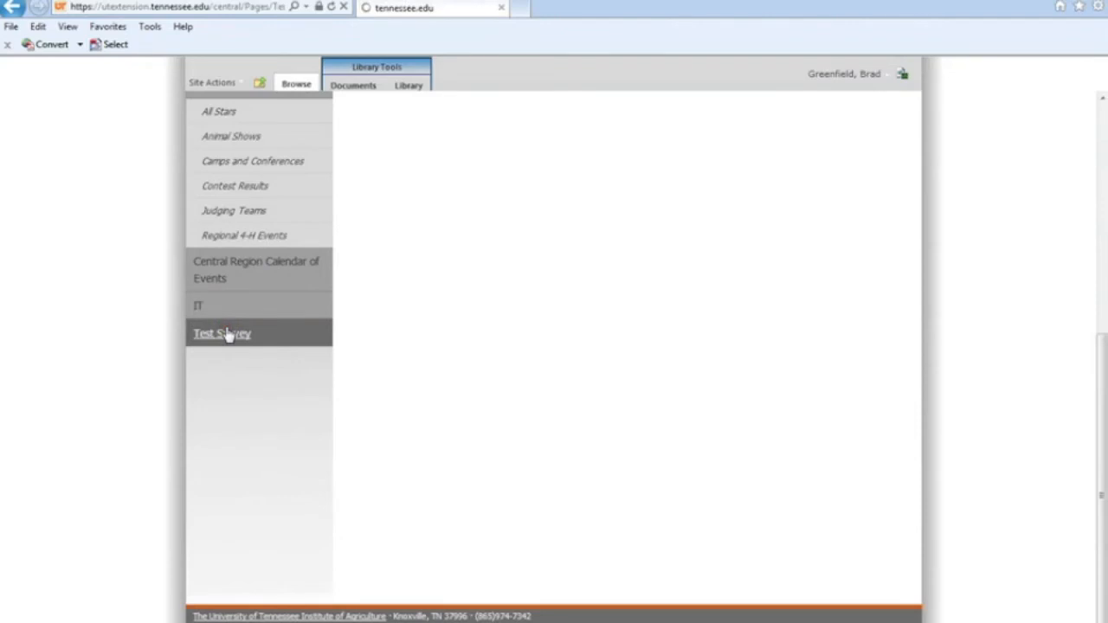
# Answer 3 on the sunniness scale and enter 'I like to call in sick any day'.
pyautogui.click(221, 333)
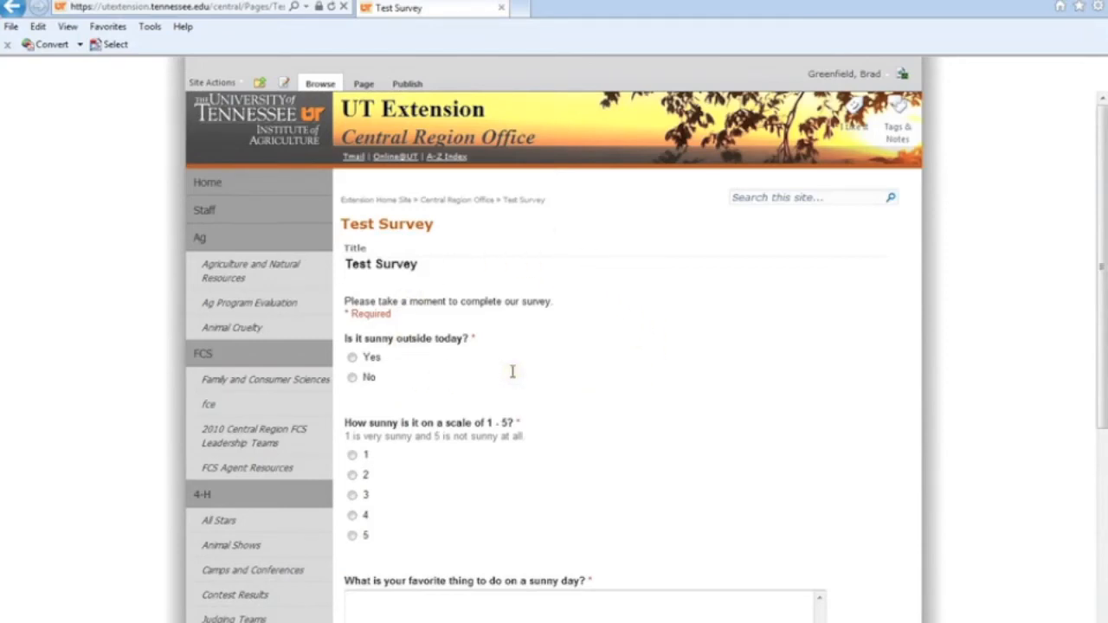
pyautogui.scroll(-3)
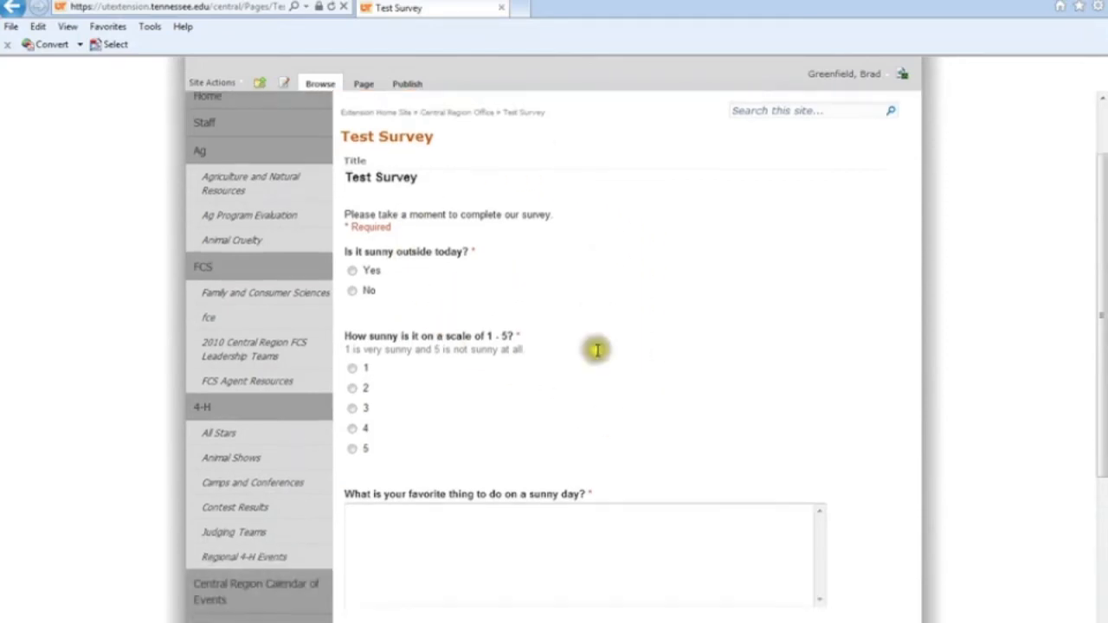
pyautogui.scroll(-3)
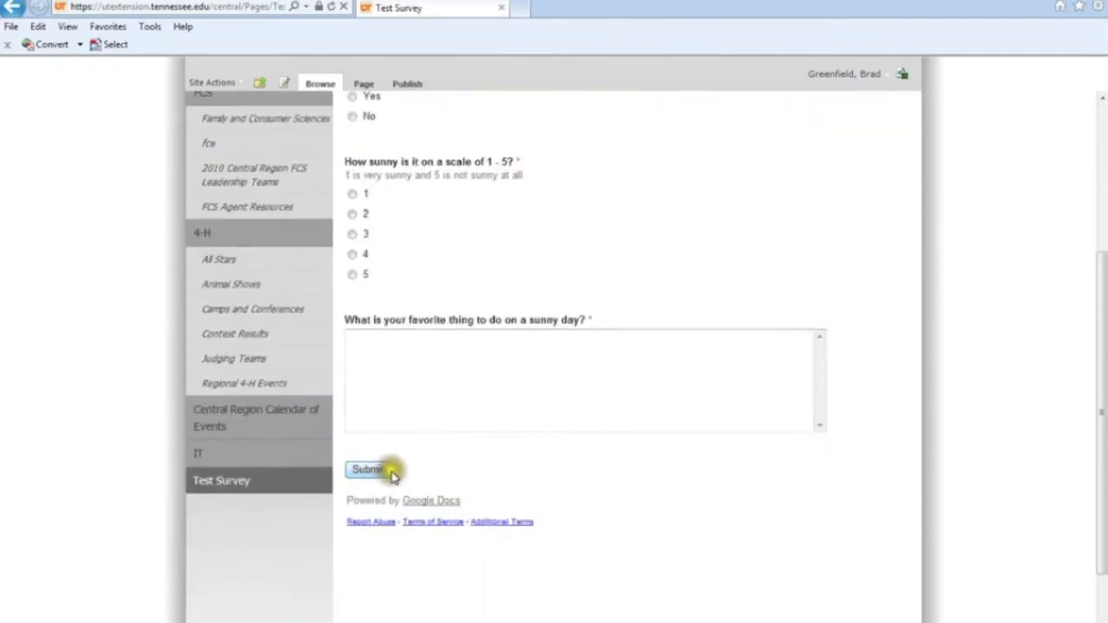
pyautogui.moveTo(450, 194)
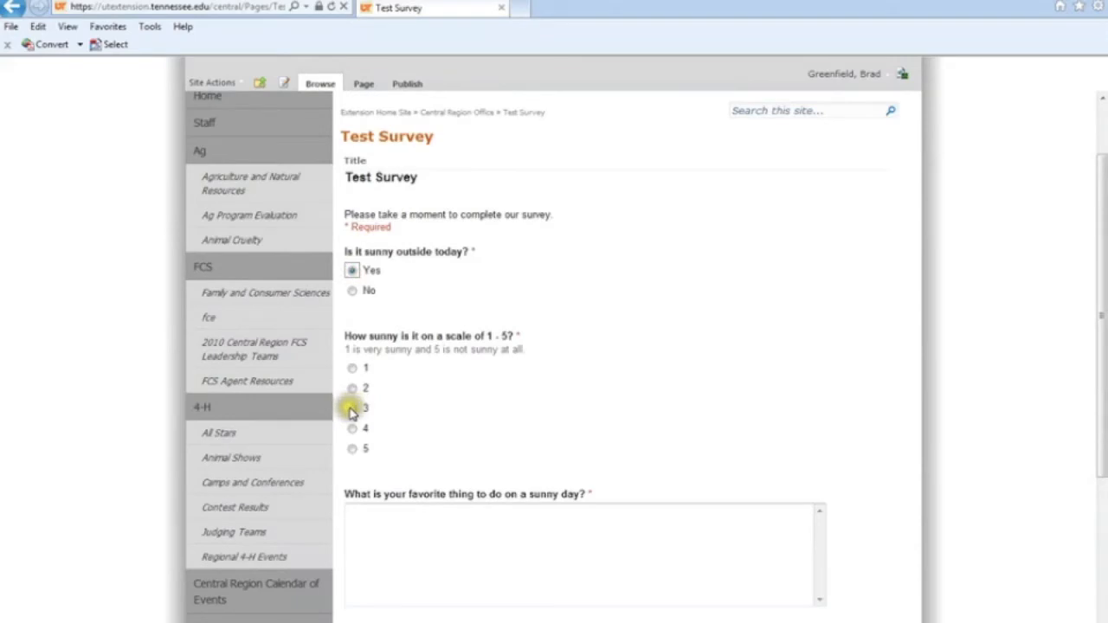
pyautogui.click(352, 408)
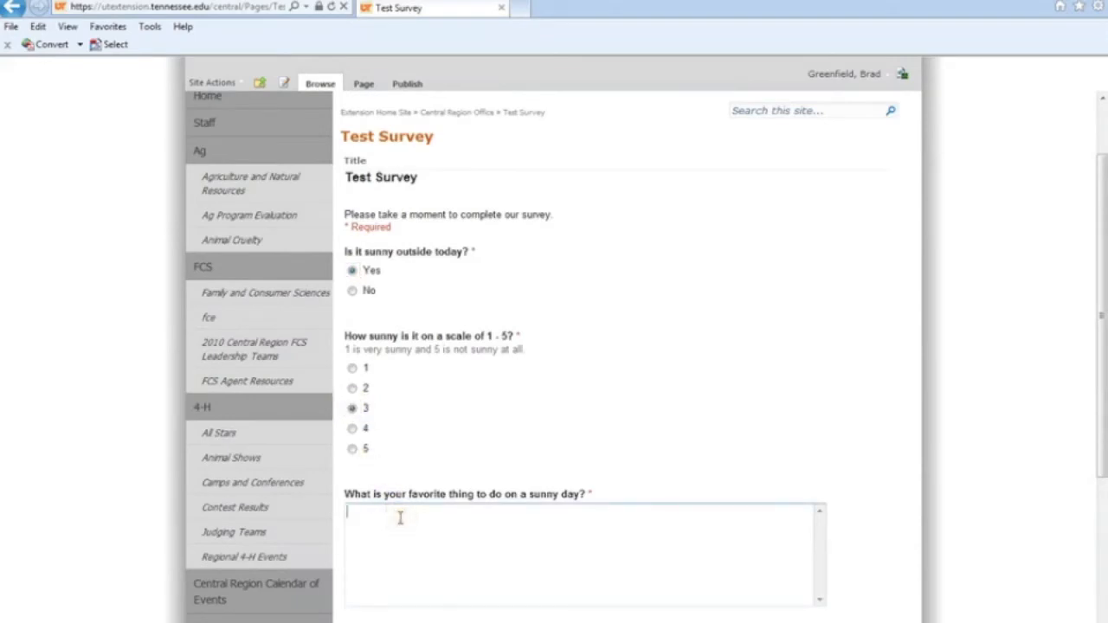
pyautogui.write('I like to')
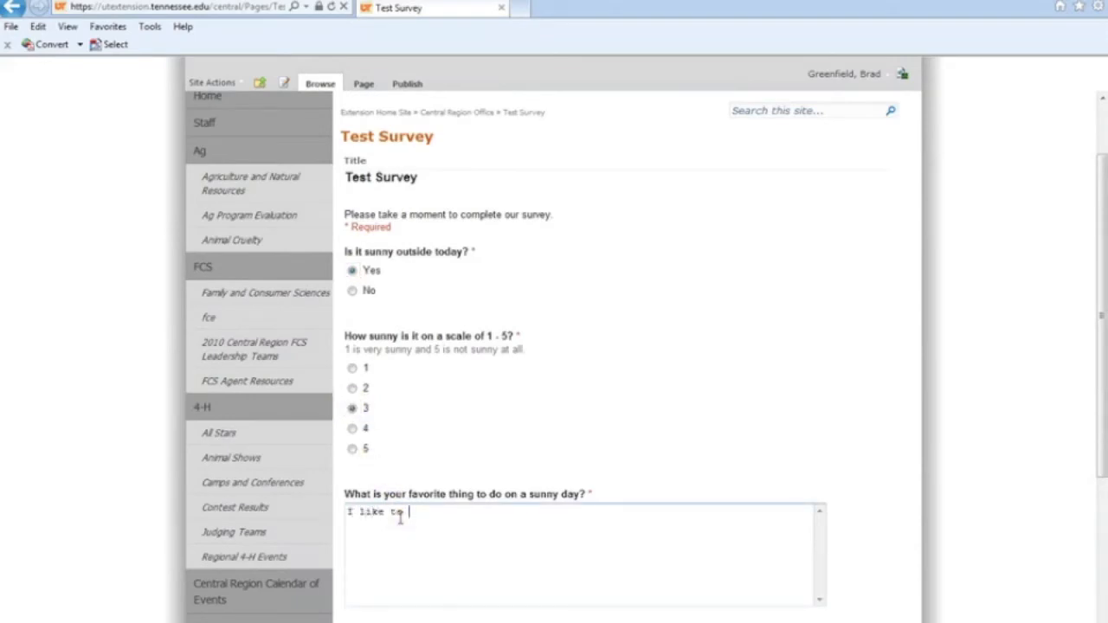
pyautogui.write('call in sick on su')
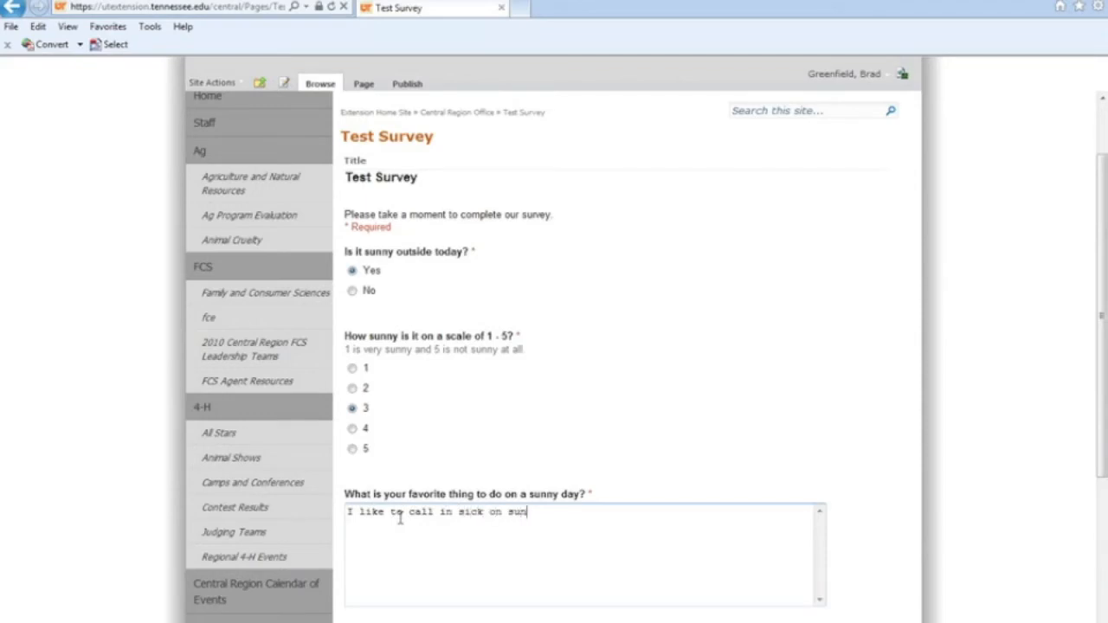
pyautogui.write('ny day')
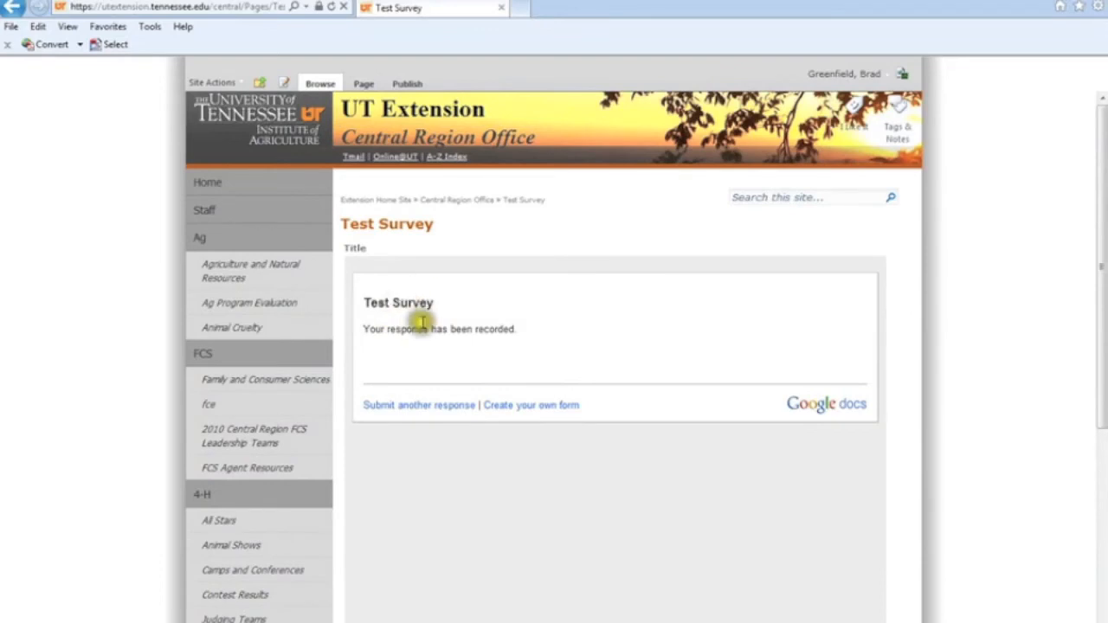
pyautogui.moveTo(442, 163)
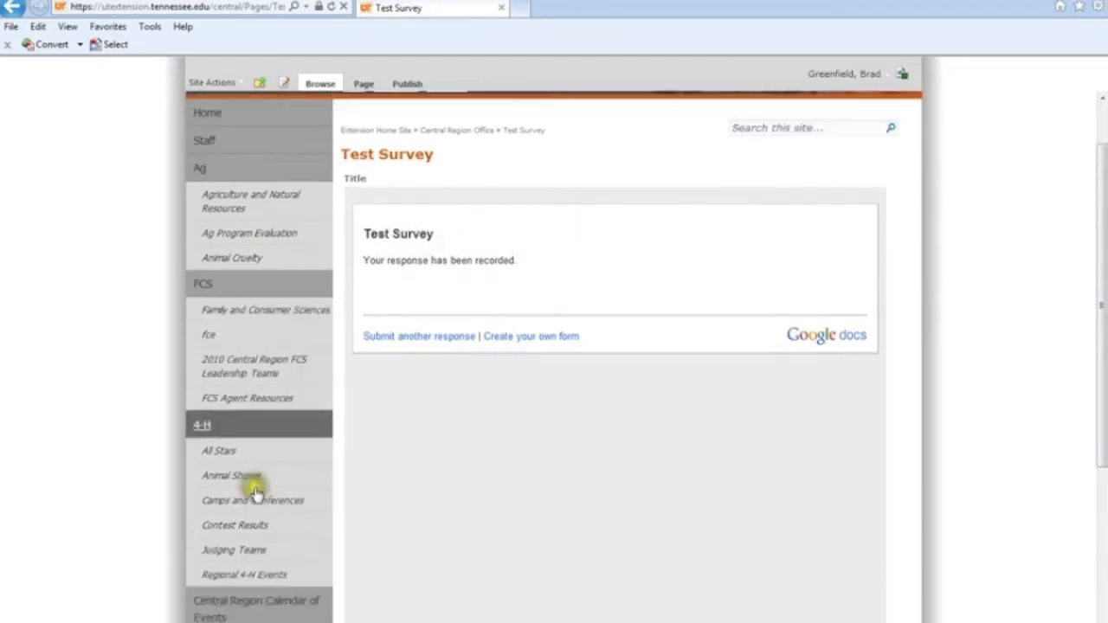
pyautogui.scroll(-3)
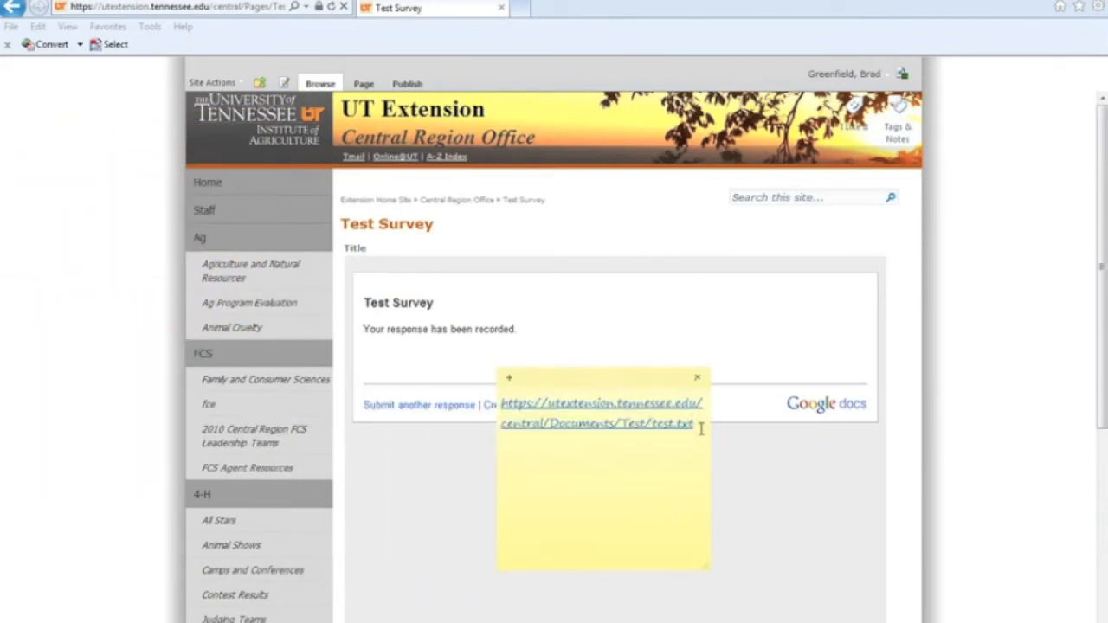
pyautogui.write('Link to finished survey')
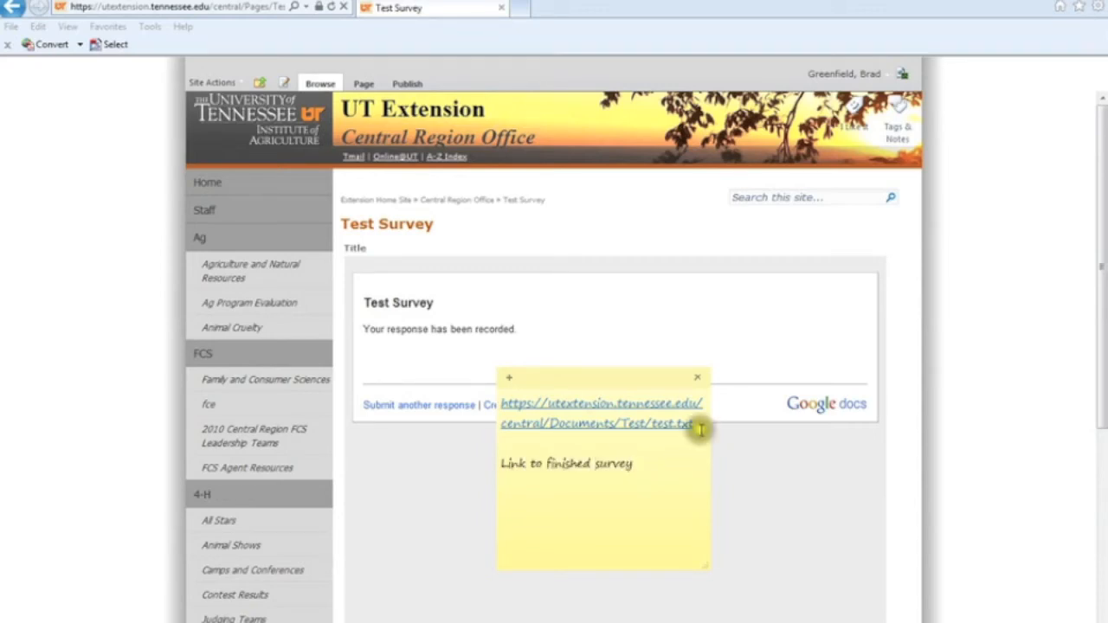
pyautogui.click(697, 377)
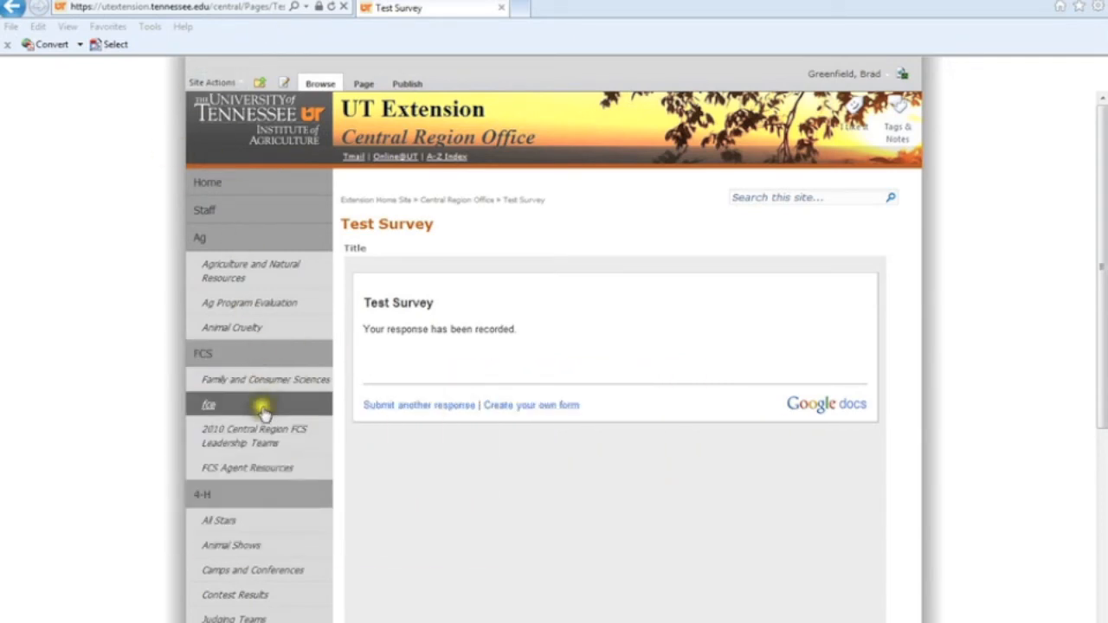
# Hide the Test Survey page in Site Settings > Navigation and save the settings.
pyautogui.click(214, 83)
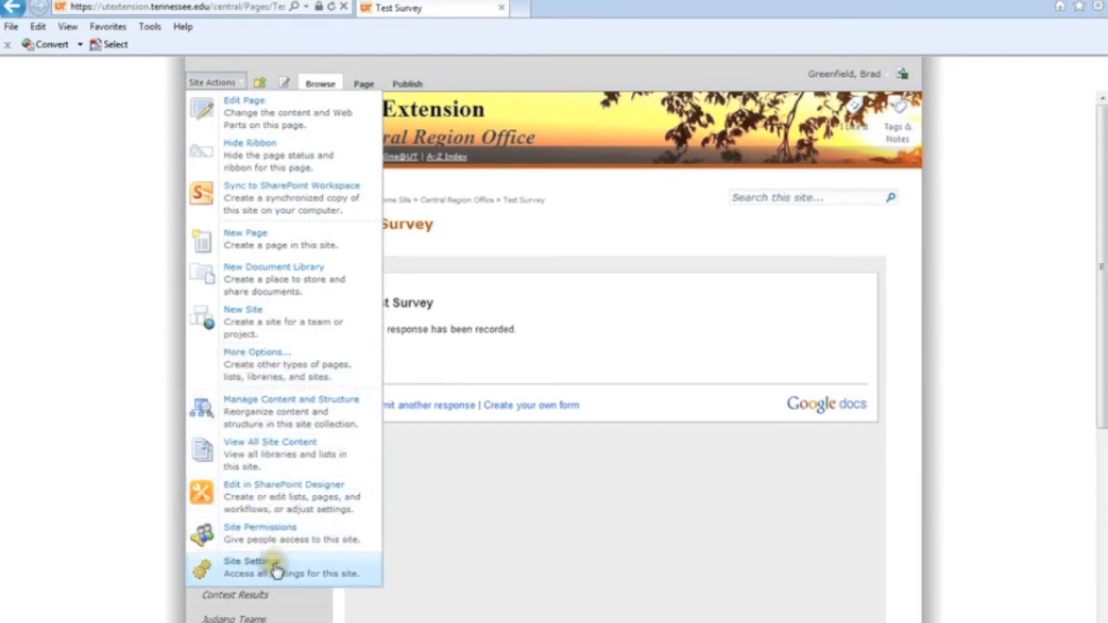
pyautogui.click(247, 561)
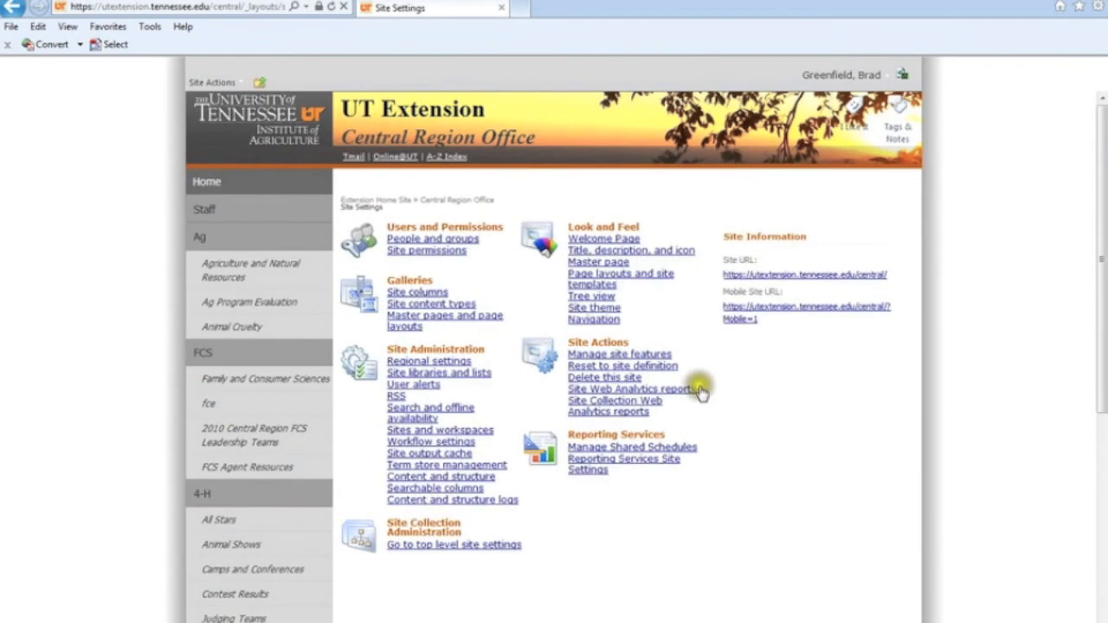
pyautogui.click(594, 319)
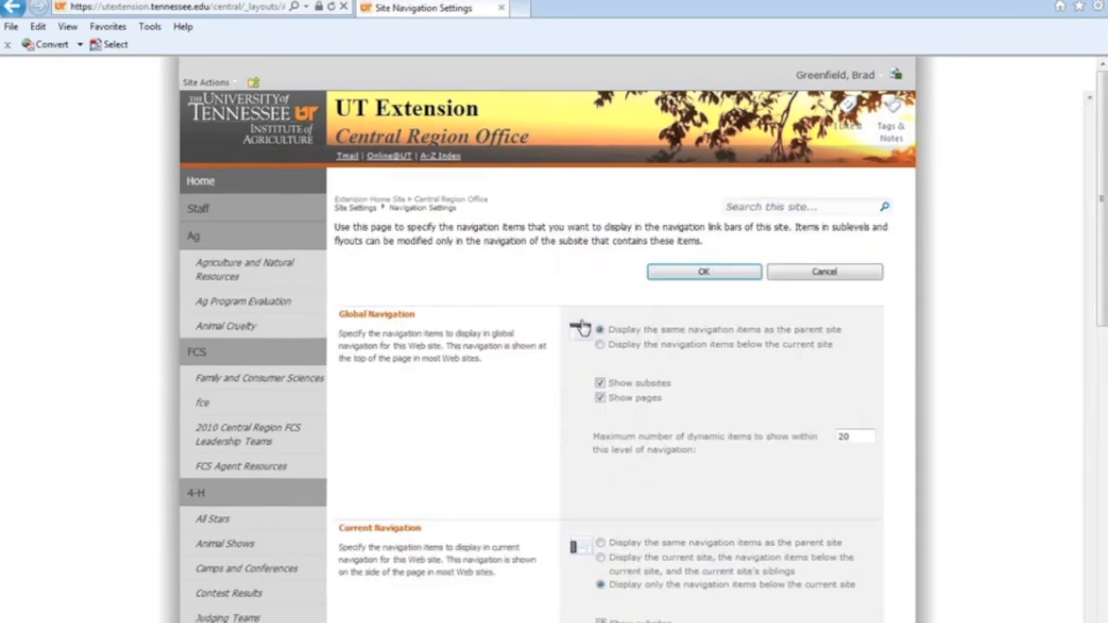
pyautogui.scroll(-3)
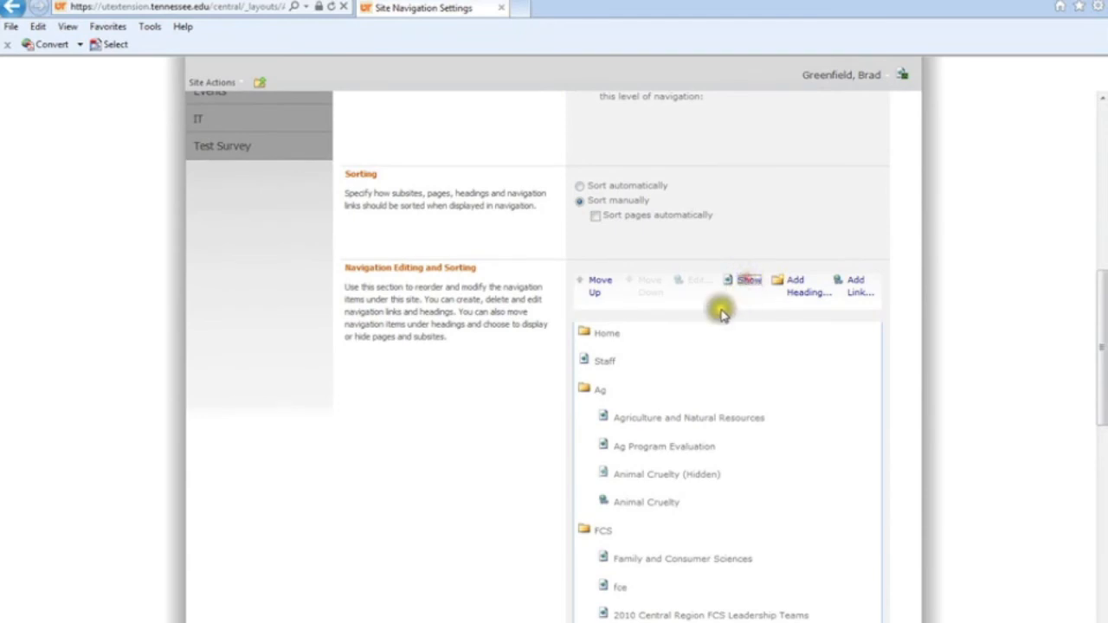
pyautogui.click(641, 506)
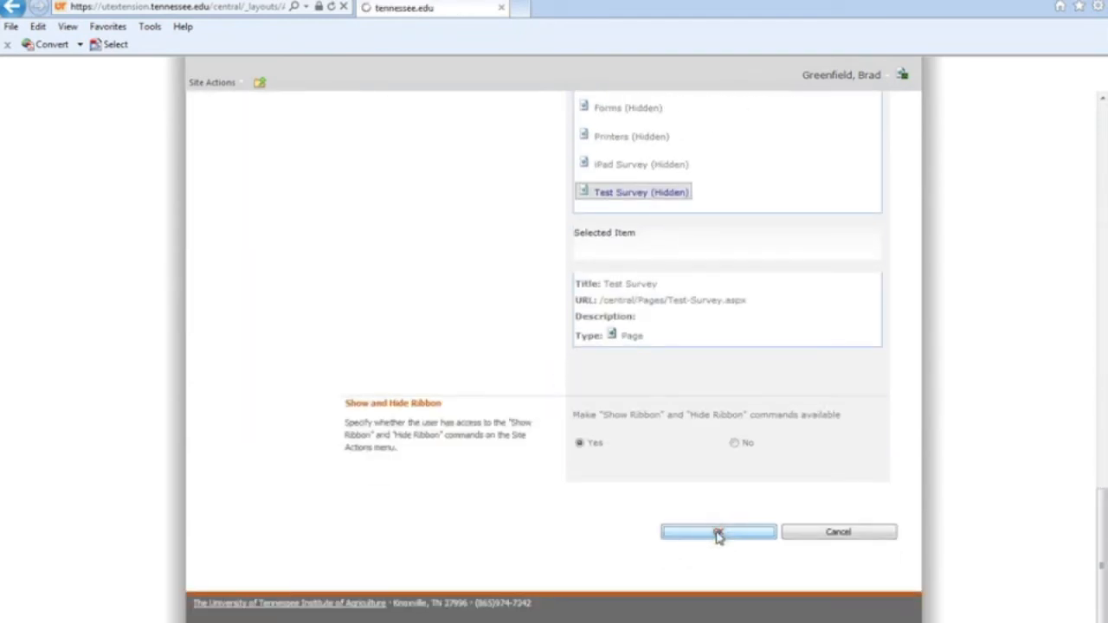
pyautogui.click(719, 531)
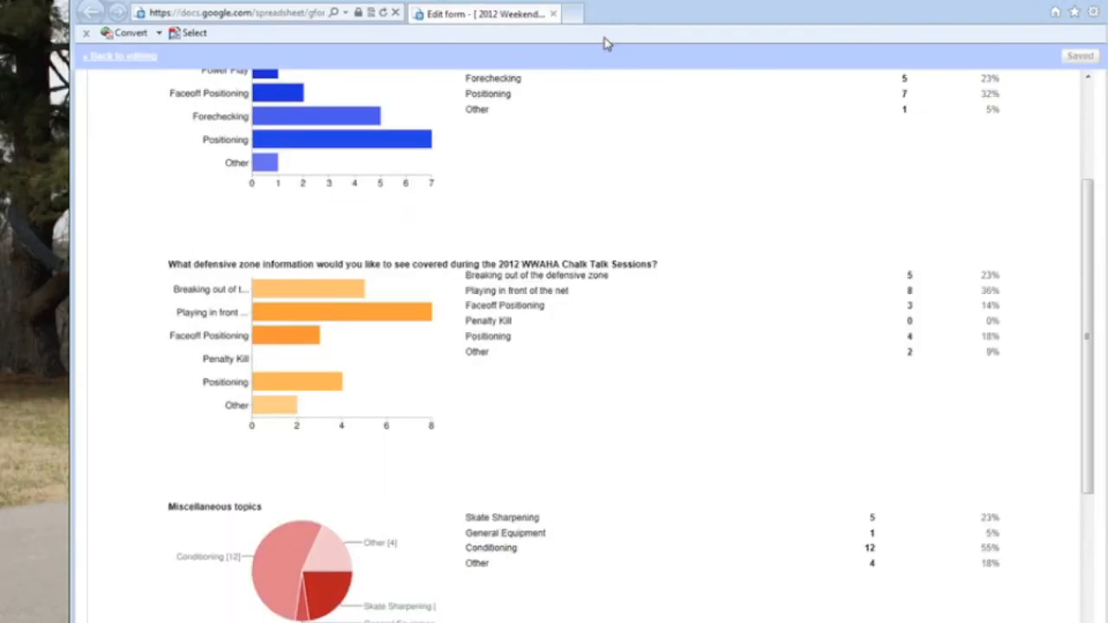
# Scroll through the 22-response summary charts and daily responses graph, then back up.
pyautogui.scroll(3)
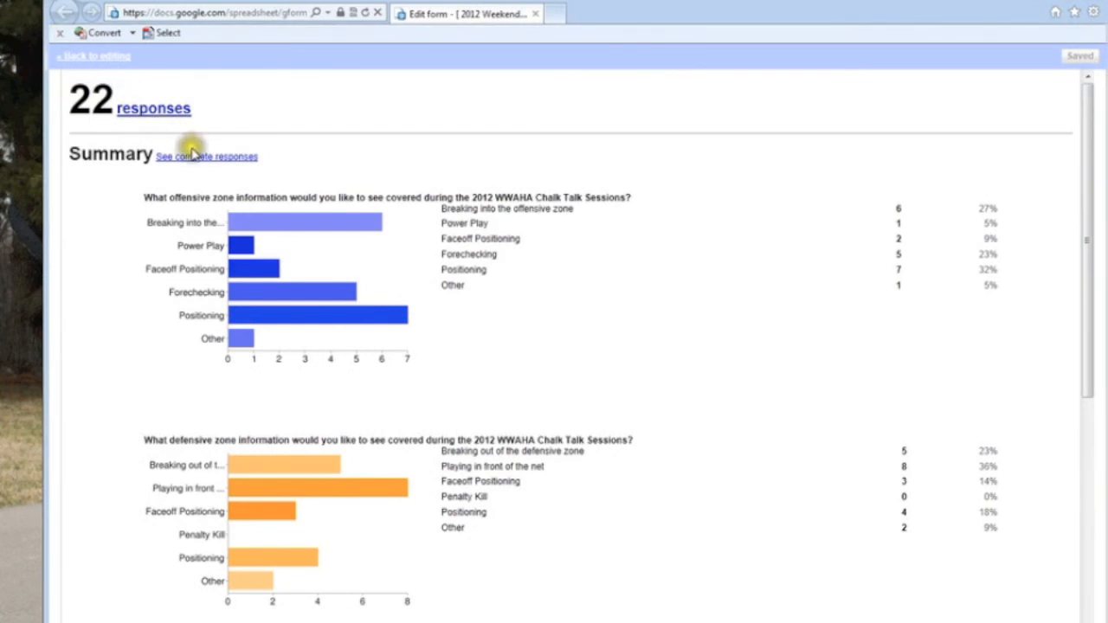
pyautogui.moveTo(193, 139)
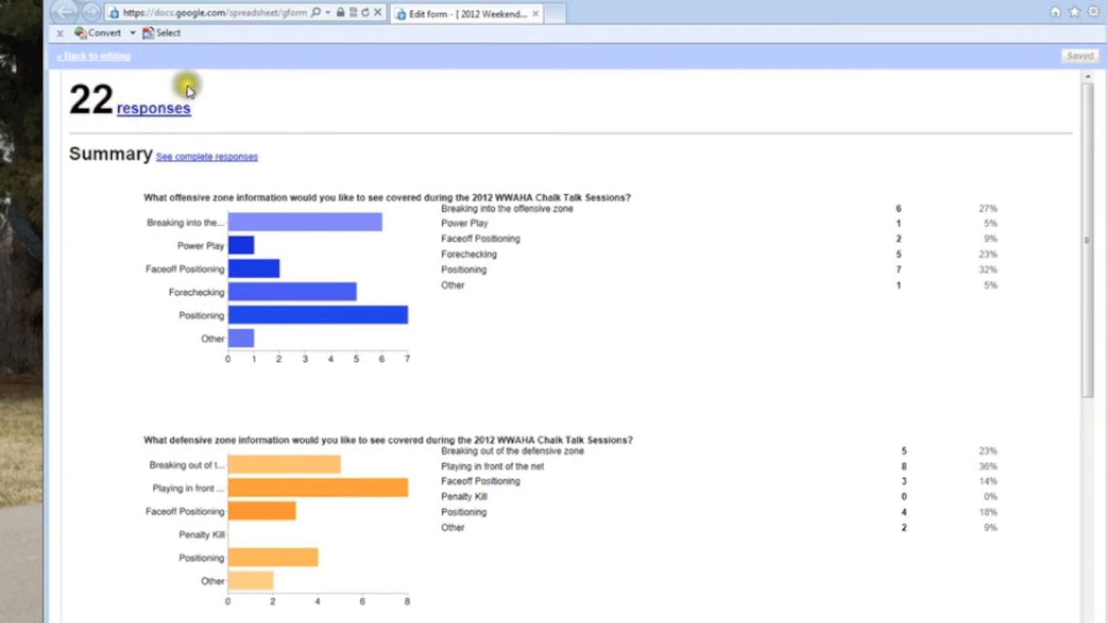
pyautogui.moveTo(273, 234)
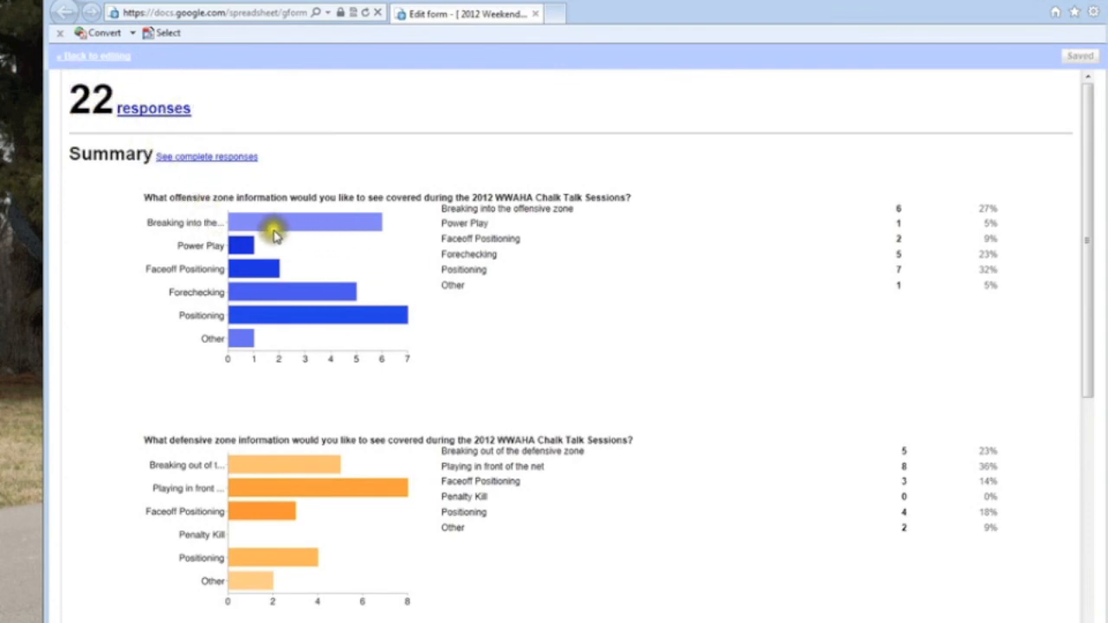
pyautogui.scroll(-3)
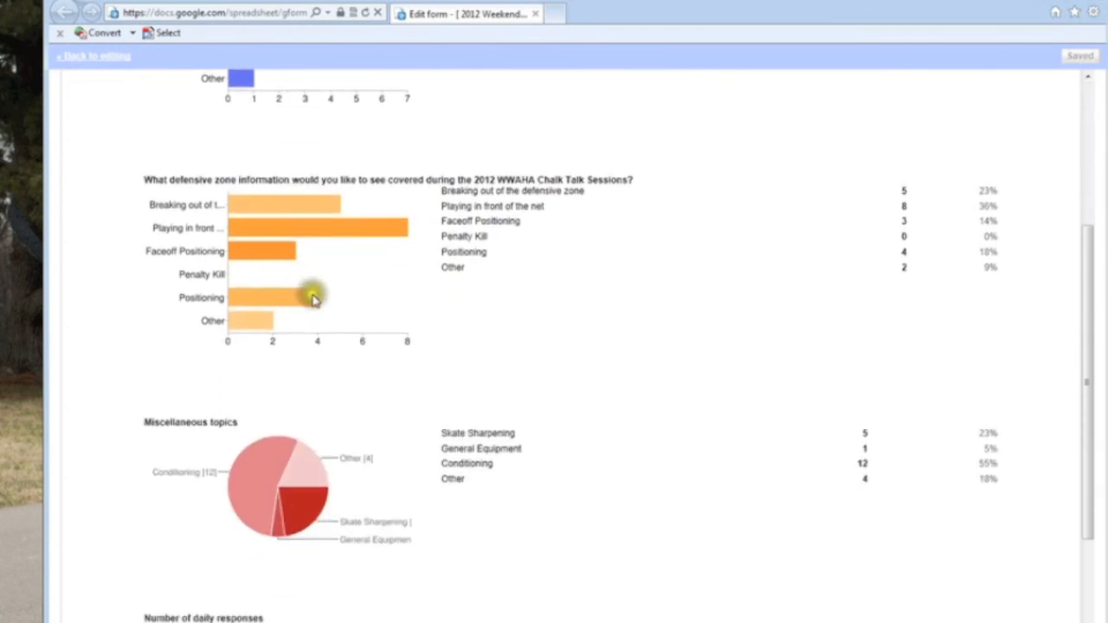
pyautogui.scroll(-3)
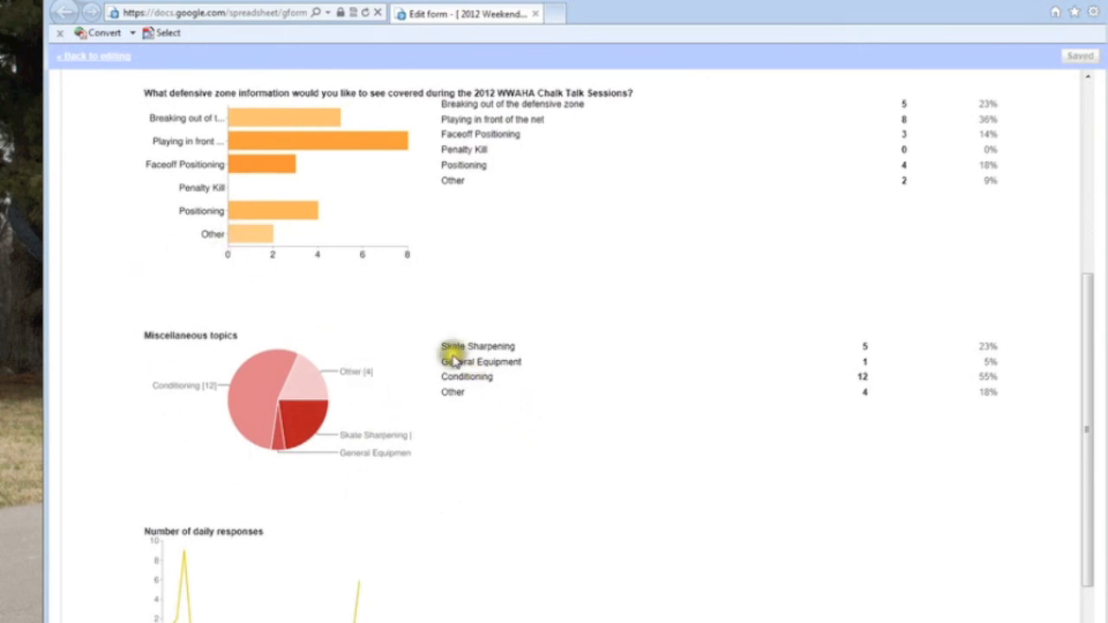
pyautogui.moveTo(500, 394)
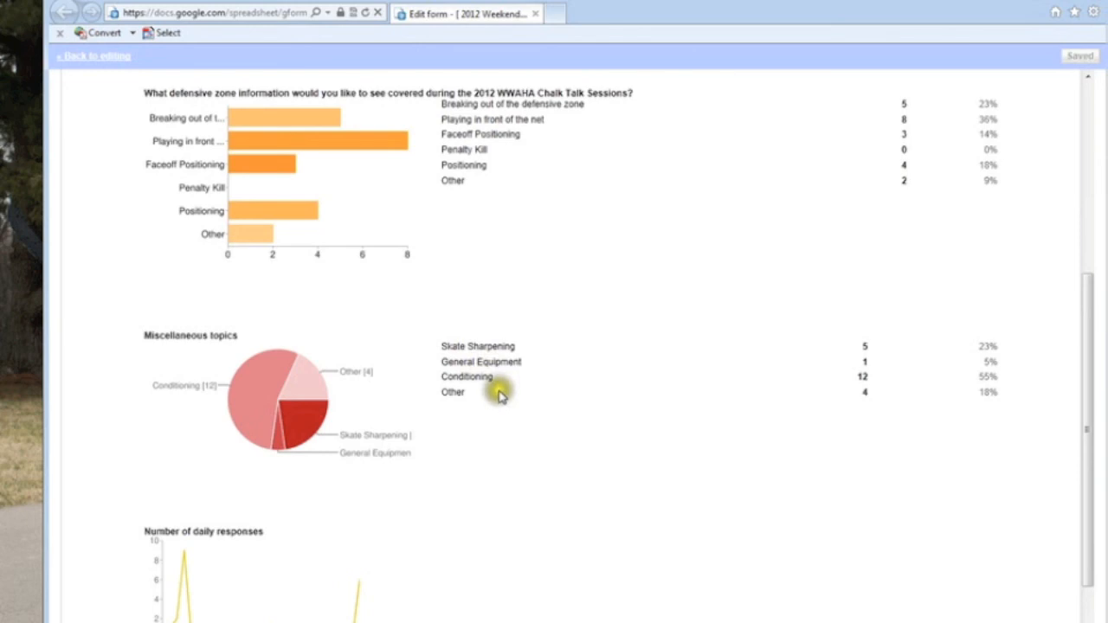
pyautogui.moveTo(249, 300)
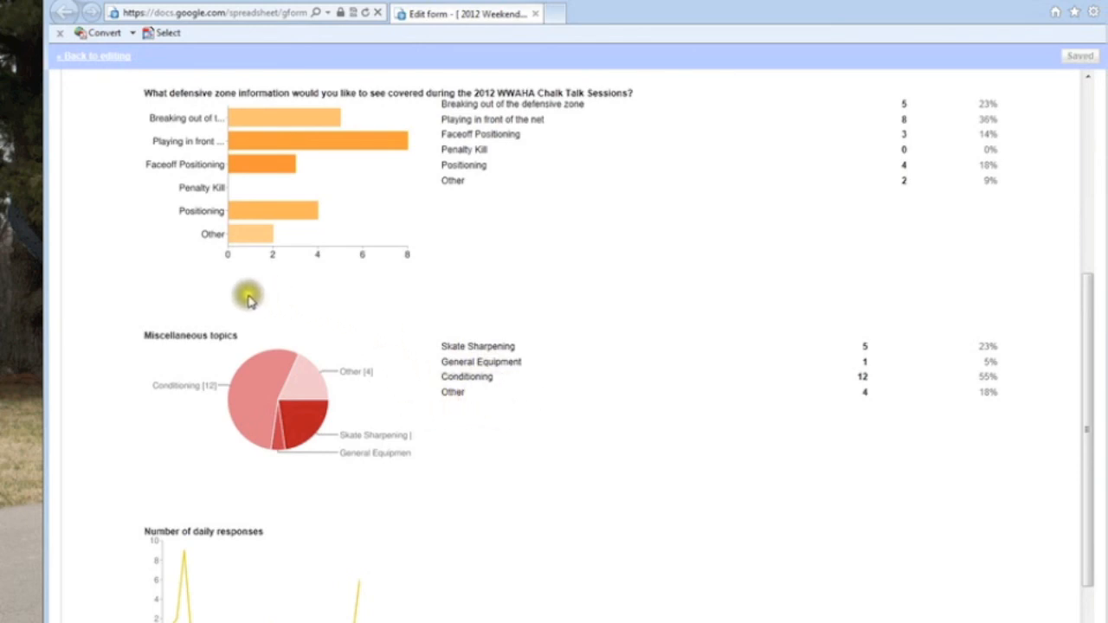
pyautogui.scroll(-3)
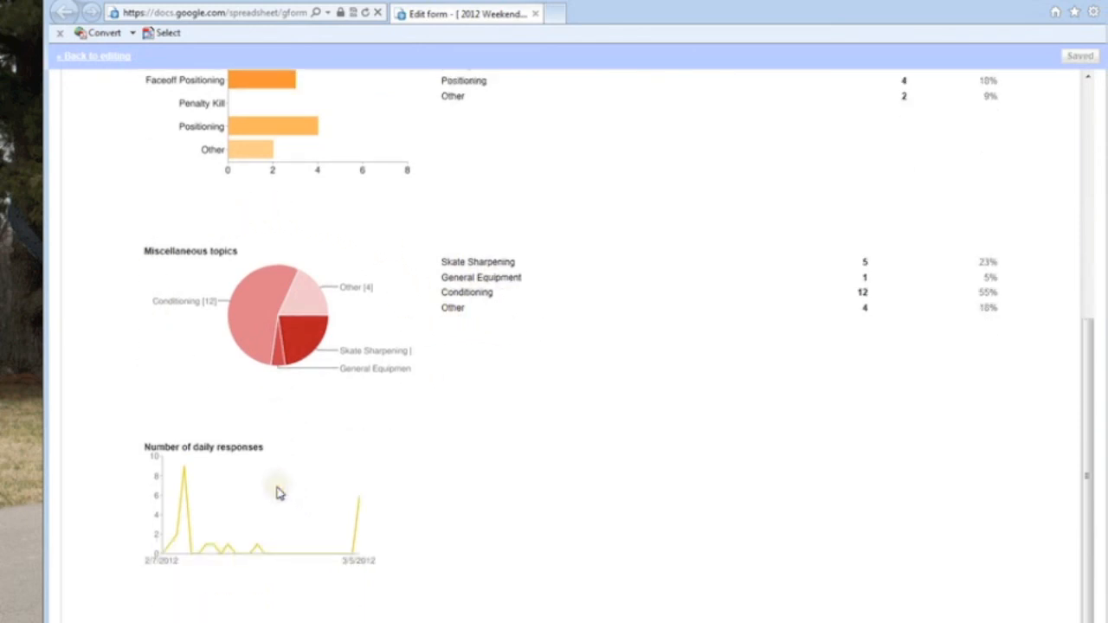
pyautogui.moveTo(184, 478)
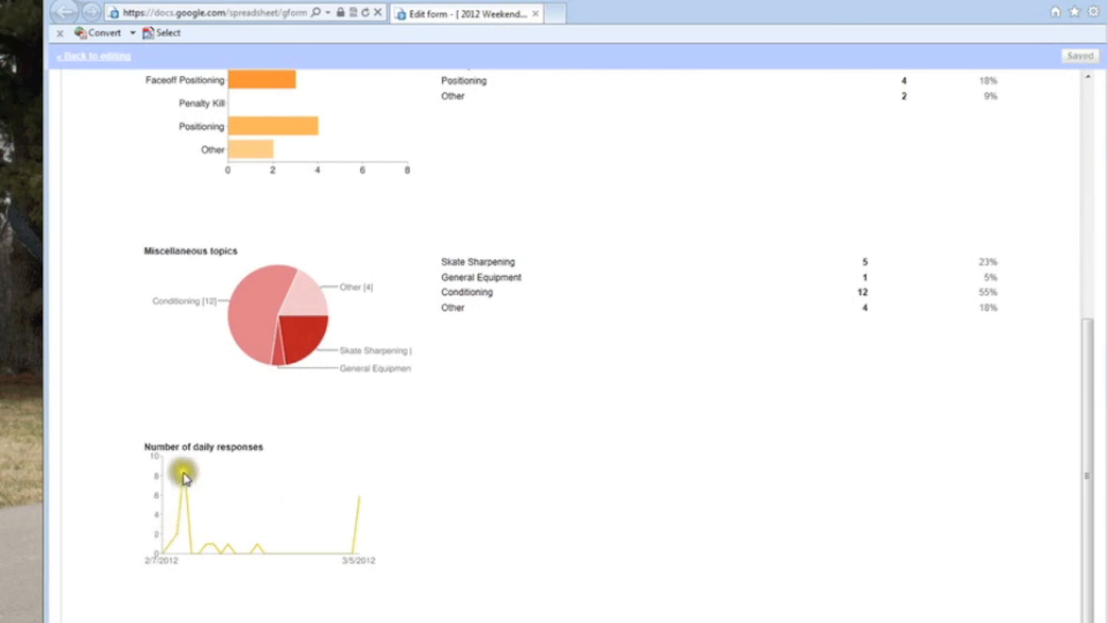
pyautogui.moveTo(254, 557)
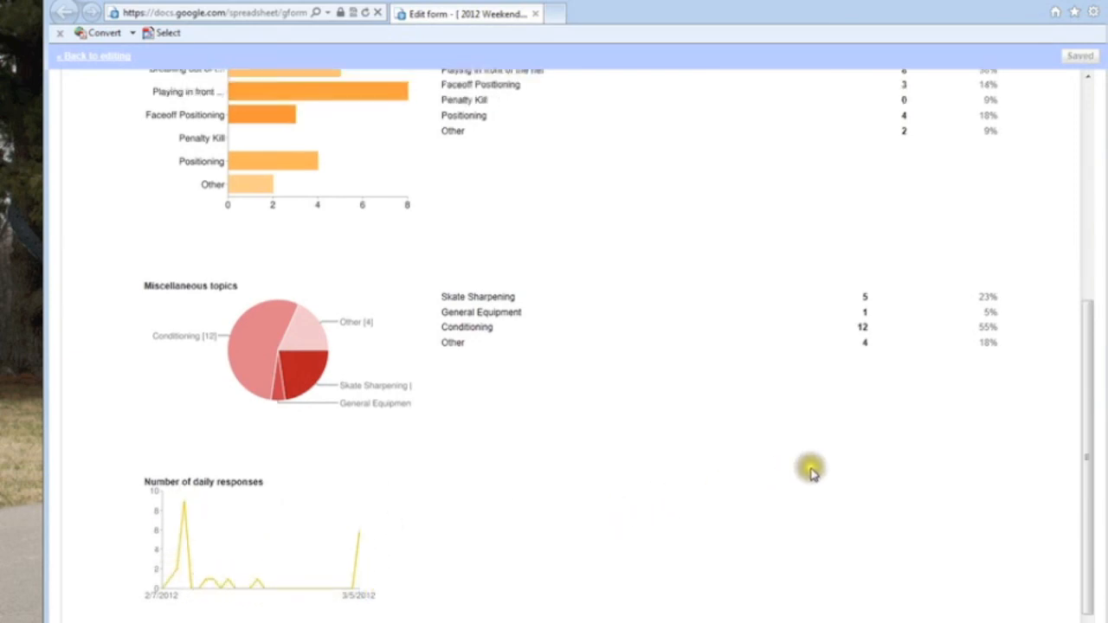
pyautogui.scroll(-3)
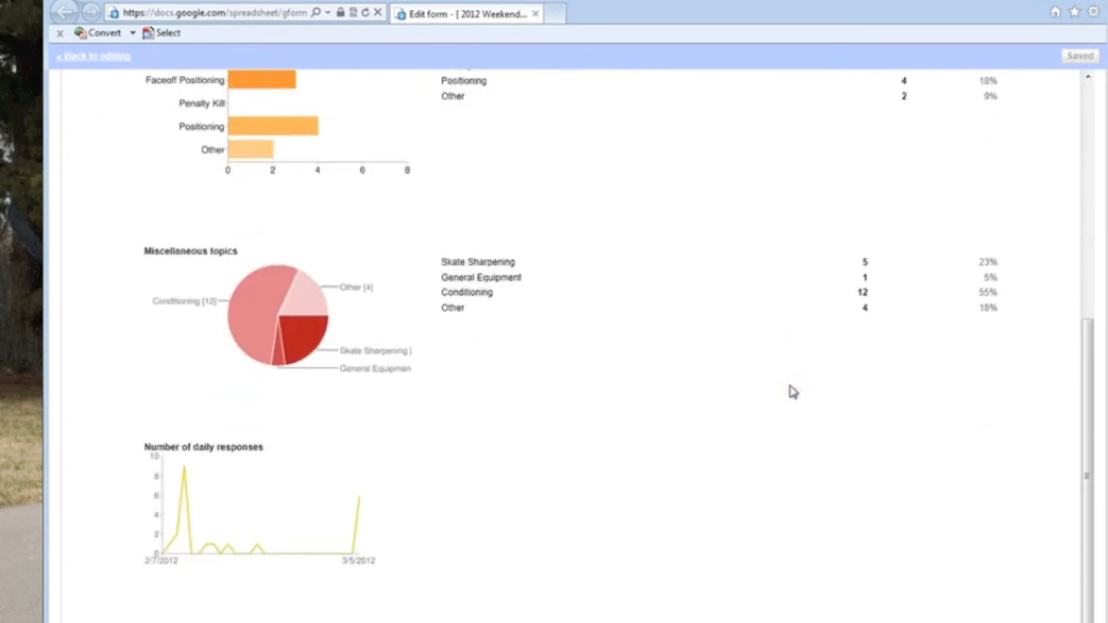
pyautogui.scroll(3)
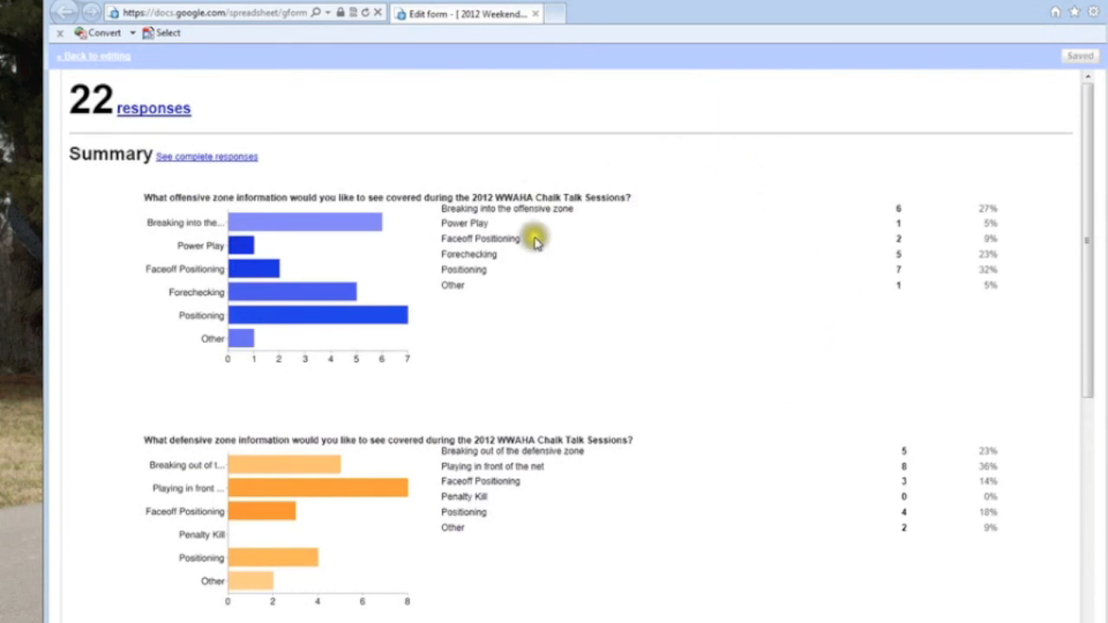
pyautogui.moveTo(649, 165)
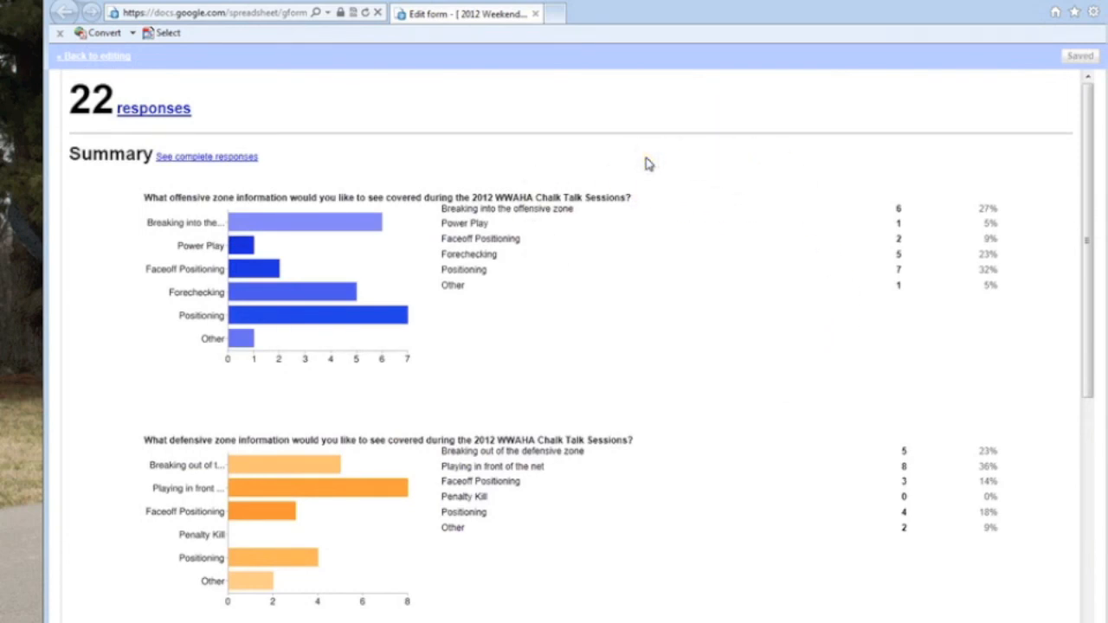